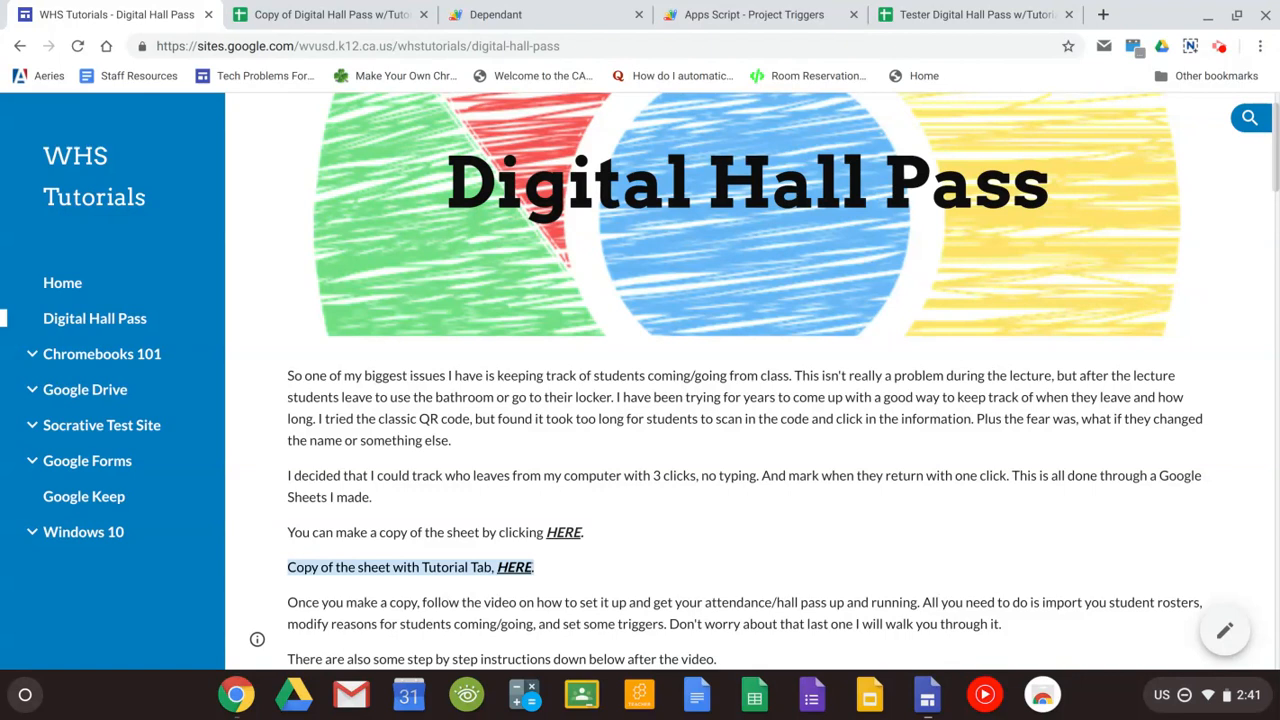
pyautogui.moveTo(480, 578)
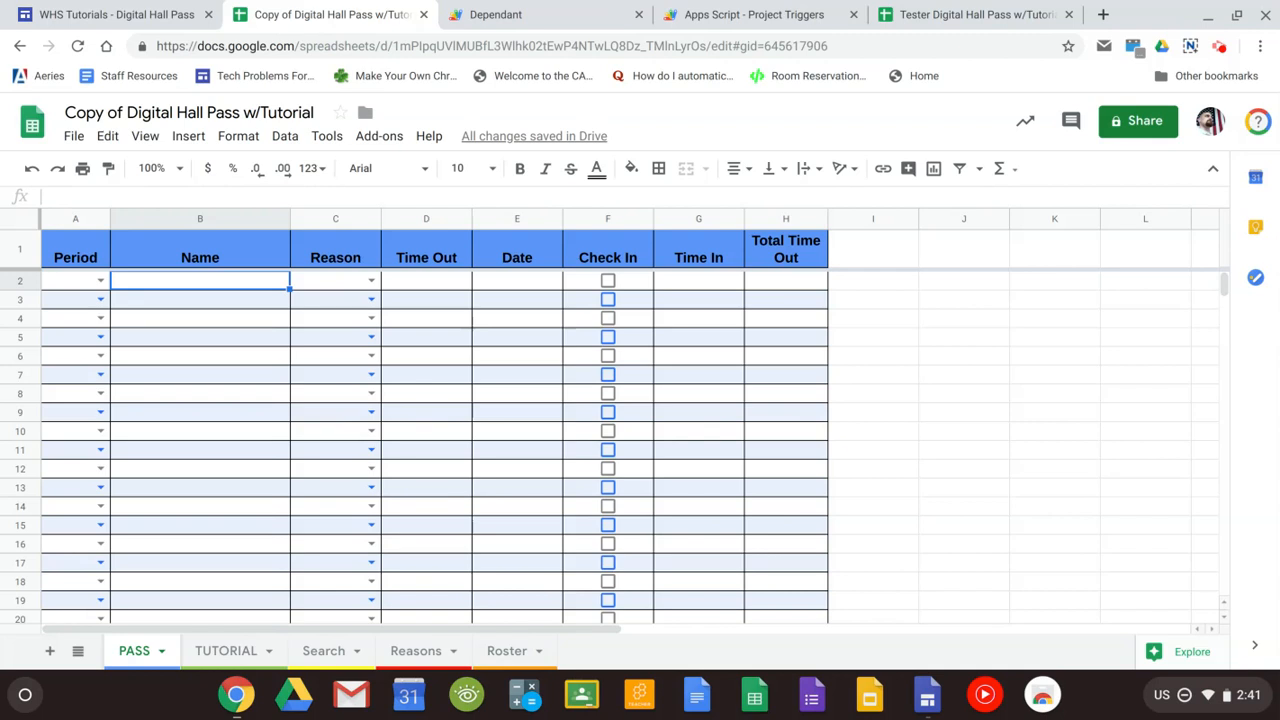
pyautogui.click(506, 650)
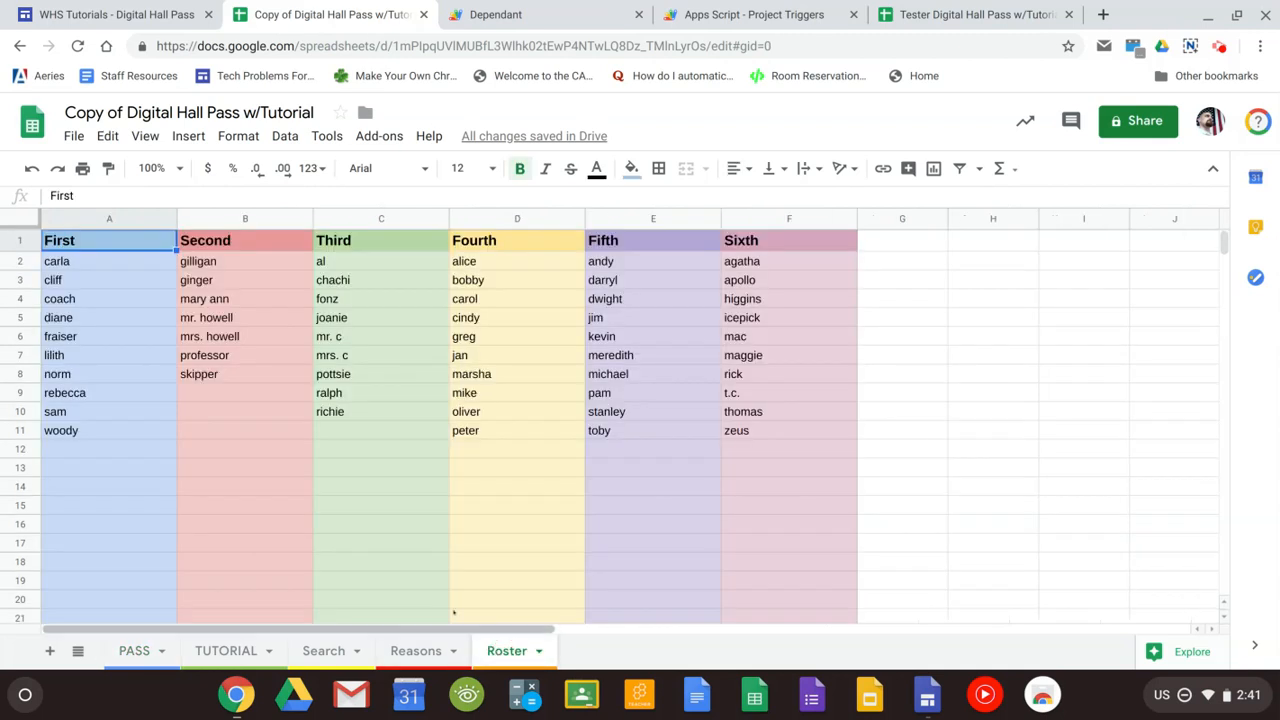
pyautogui.moveTo(518, 458)
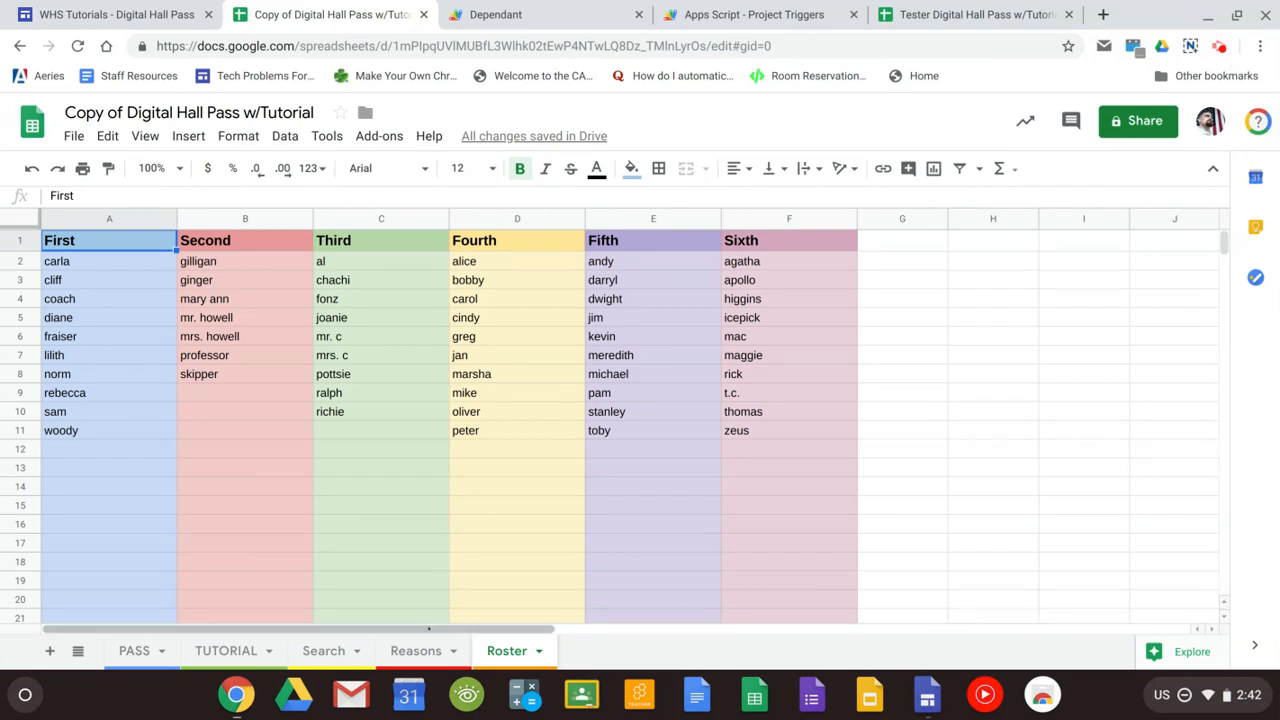
pyautogui.click(416, 650)
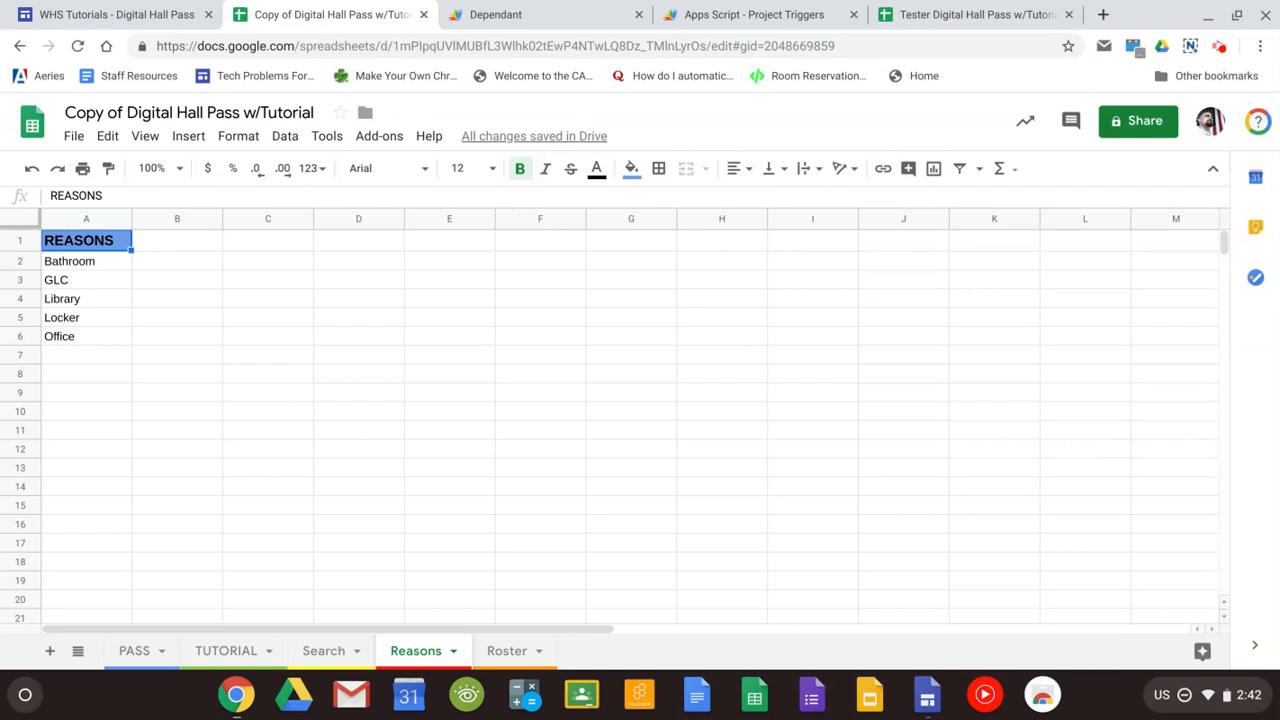
pyautogui.click(134, 650)
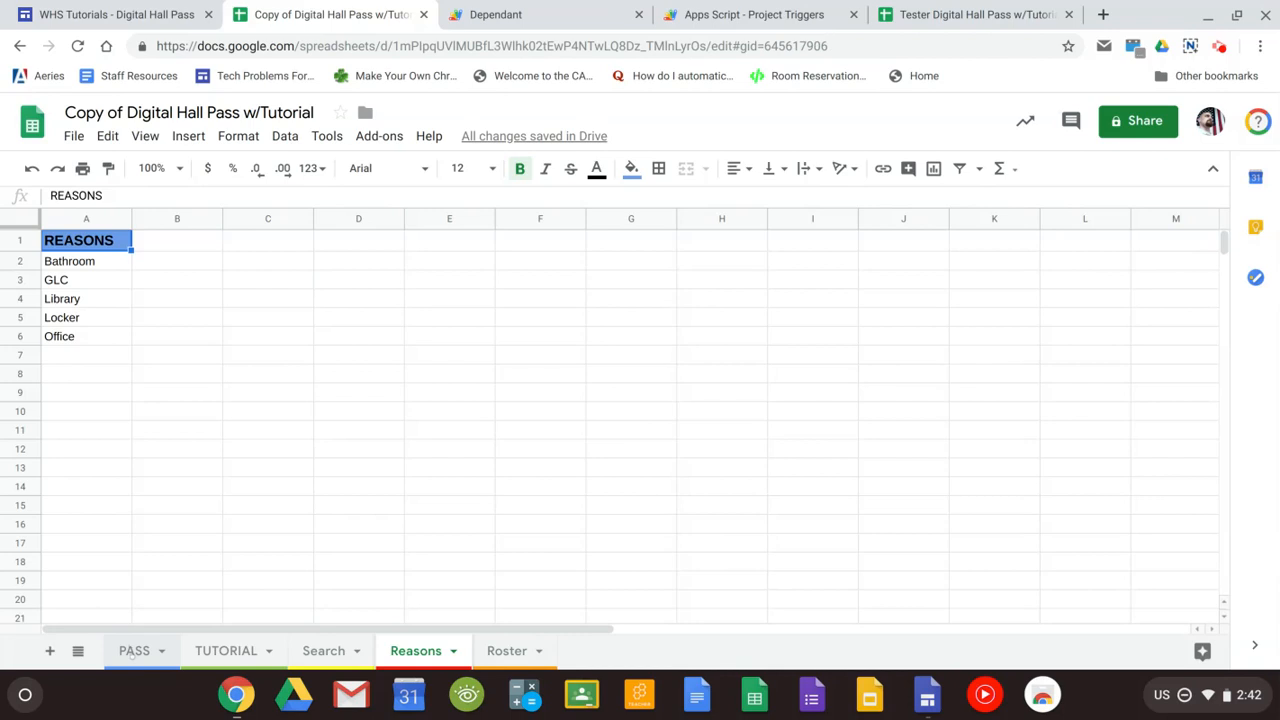
pyautogui.click(134, 650)
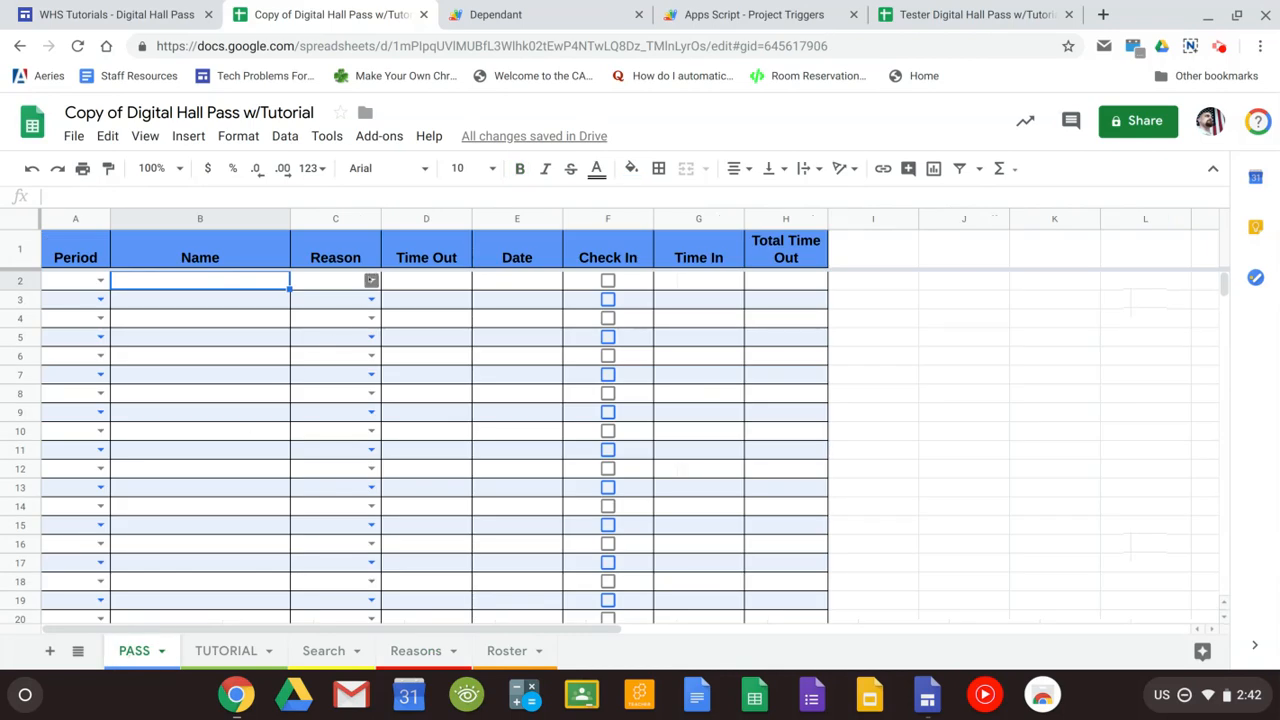
pyautogui.click(372, 280)
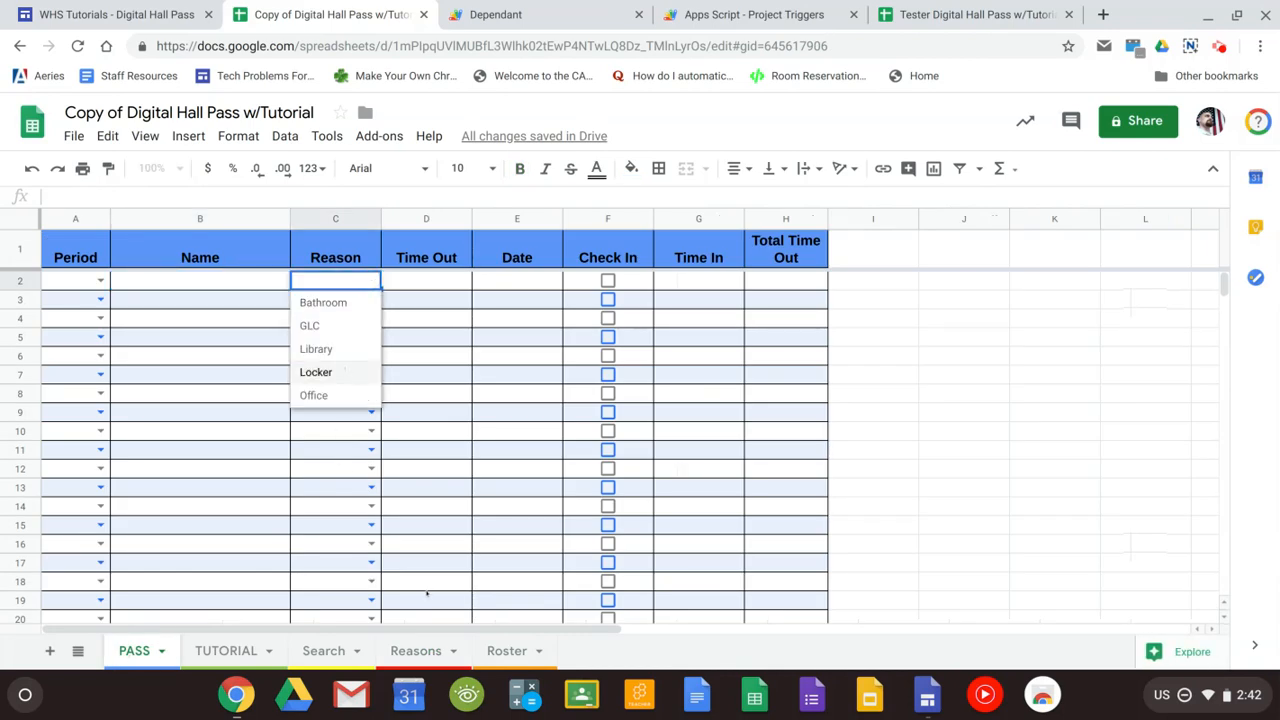
pyautogui.click(416, 652)
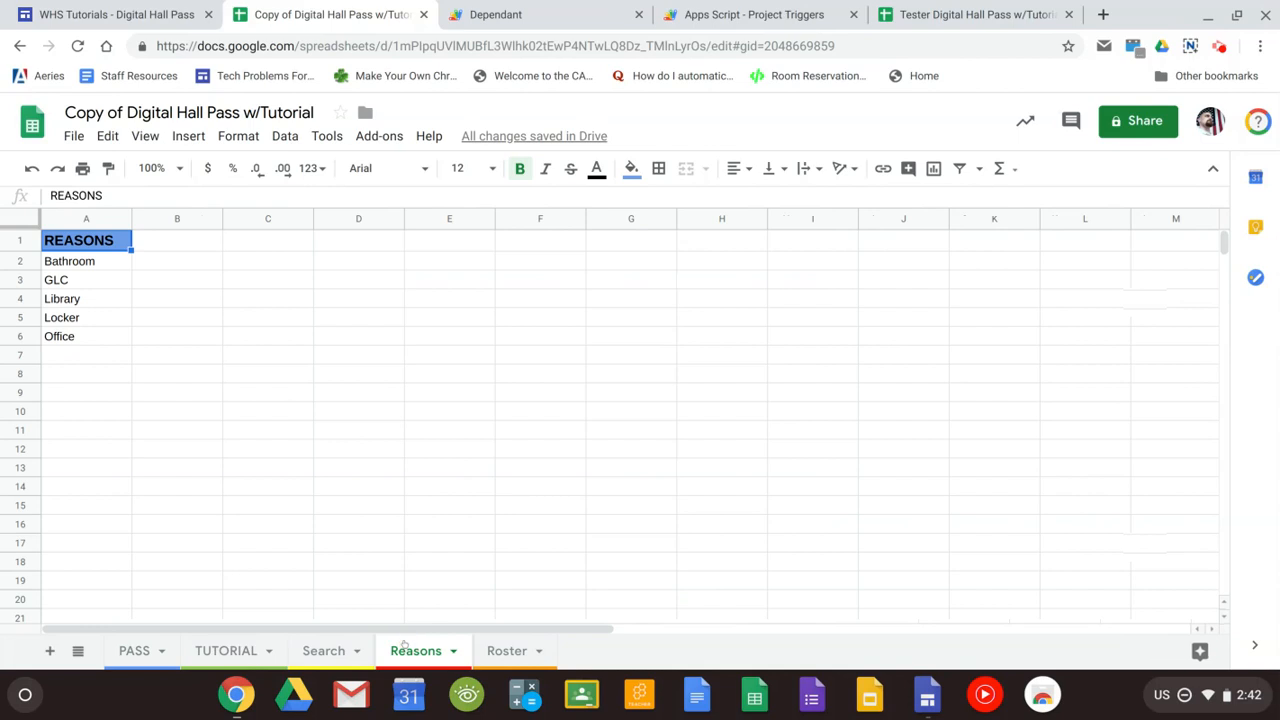
pyautogui.click(134, 652)
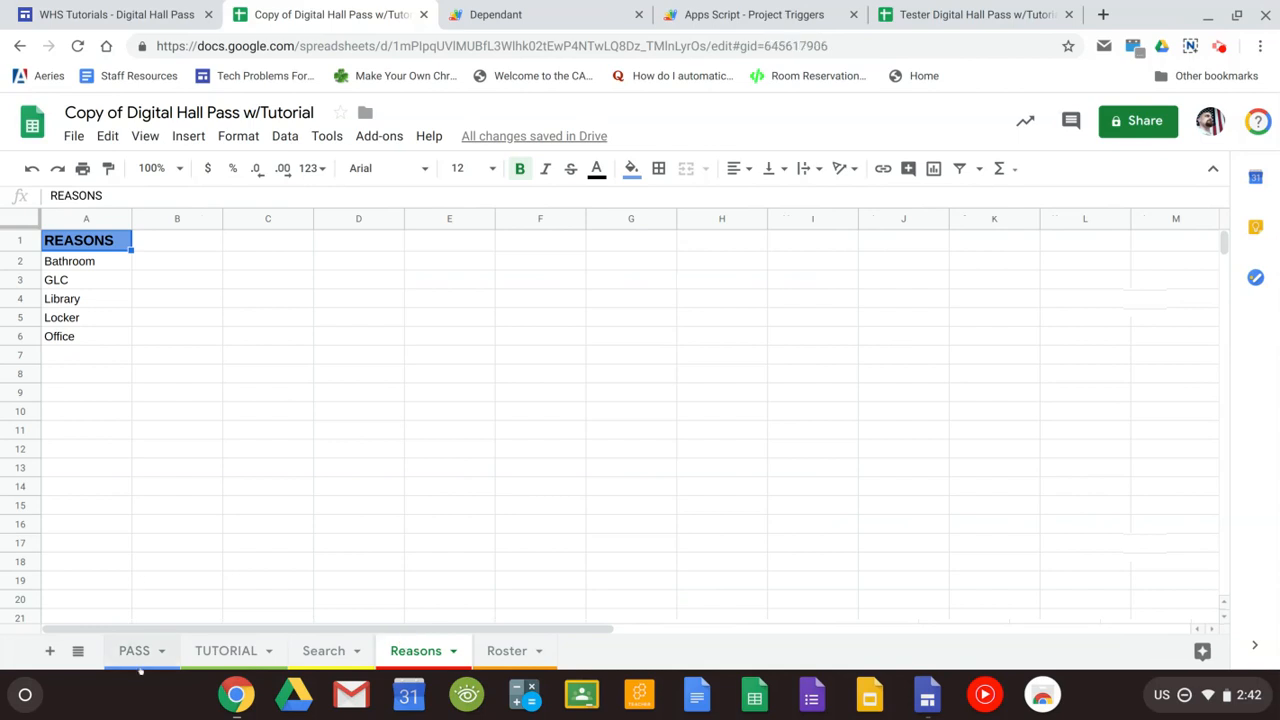
pyautogui.click(134, 652)
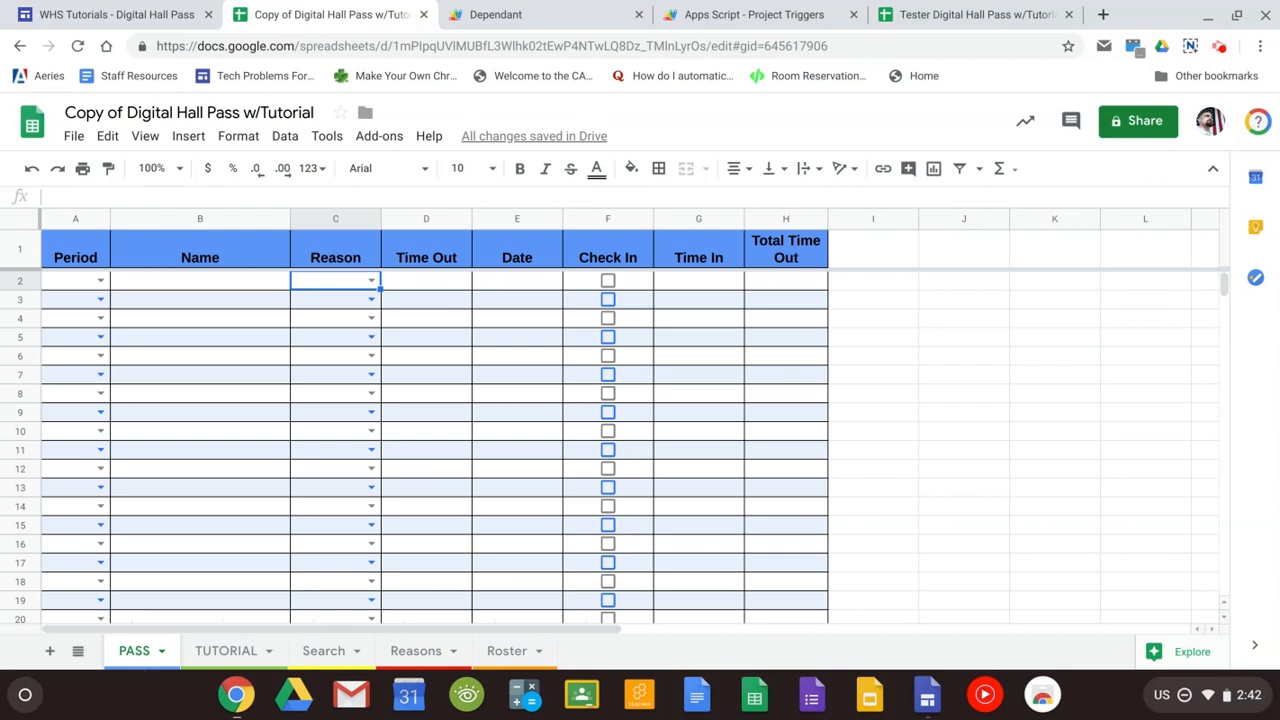
# Step: Switch to the Dependant script project and show its current project's triggers
pyautogui.click(326, 136)
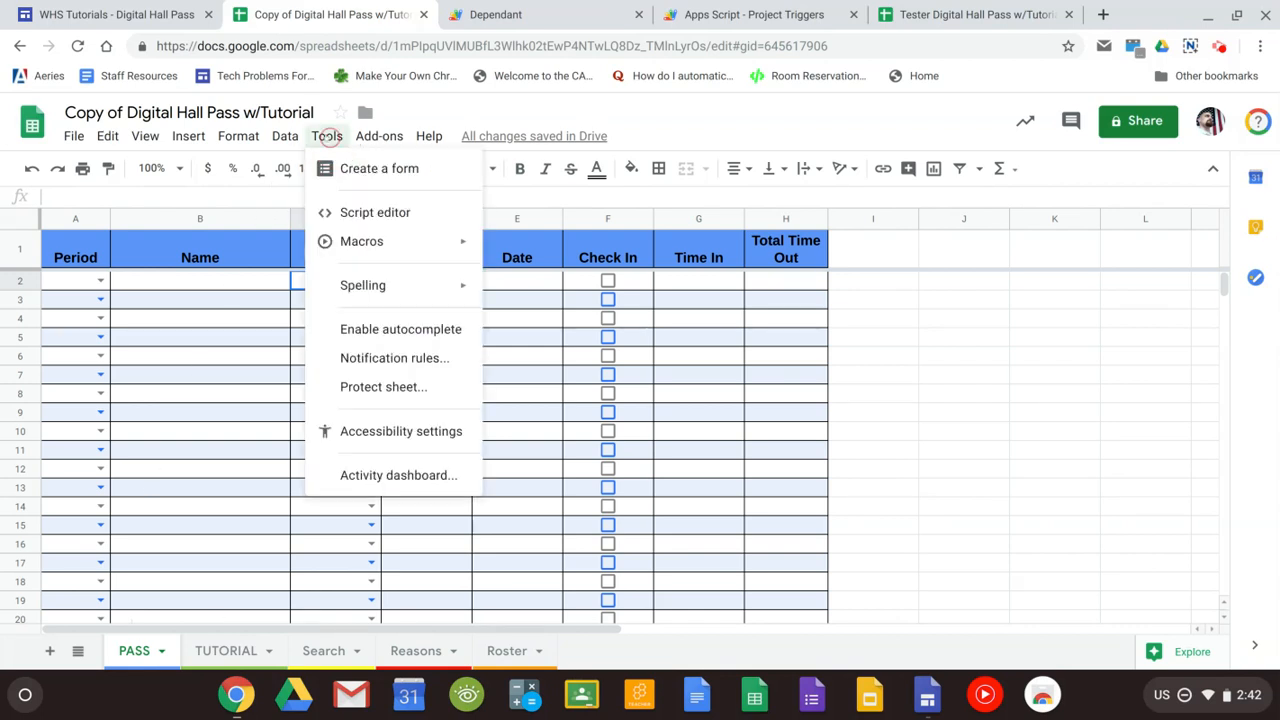
pyautogui.moveTo(376, 212)
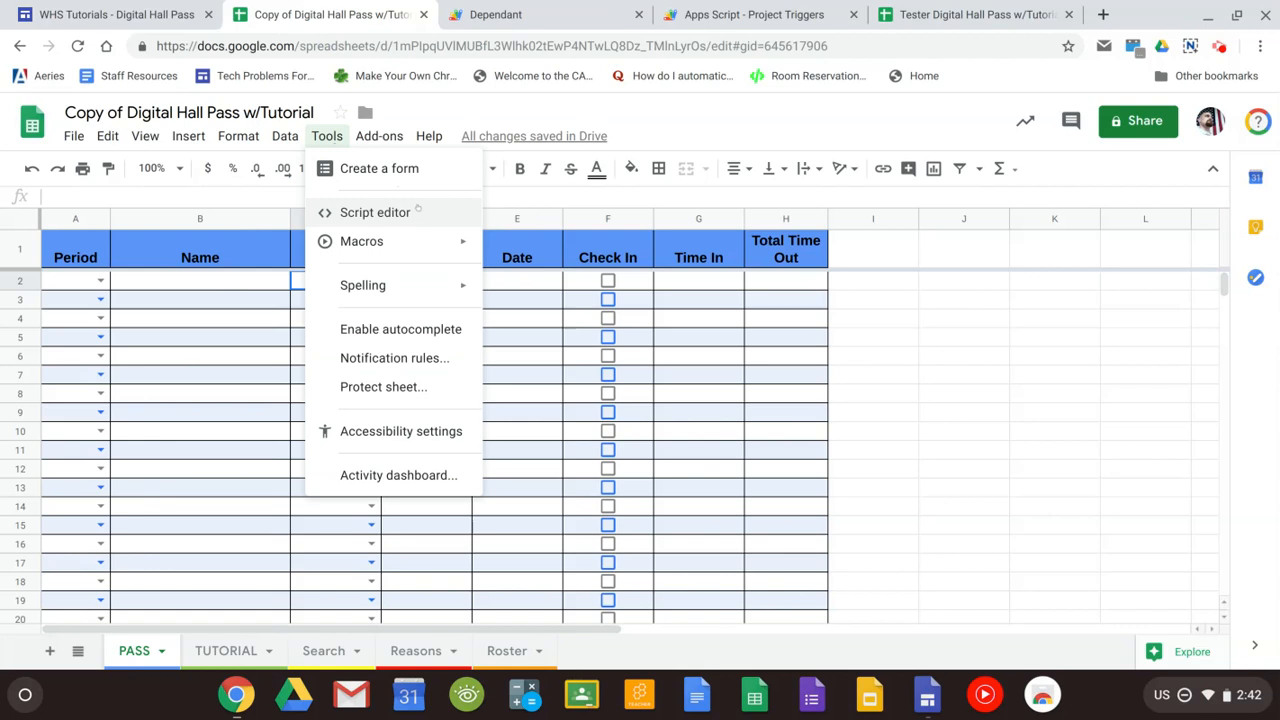
pyautogui.click(428, 136)
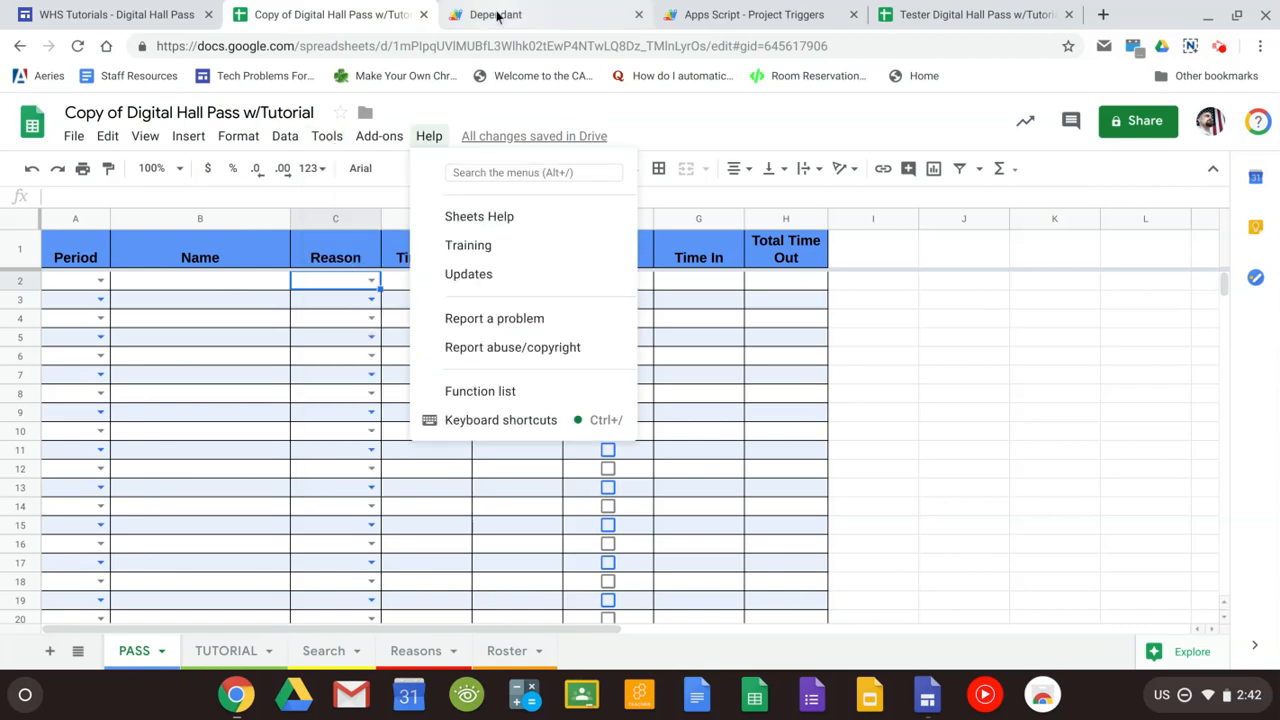
pyautogui.click(494, 14)
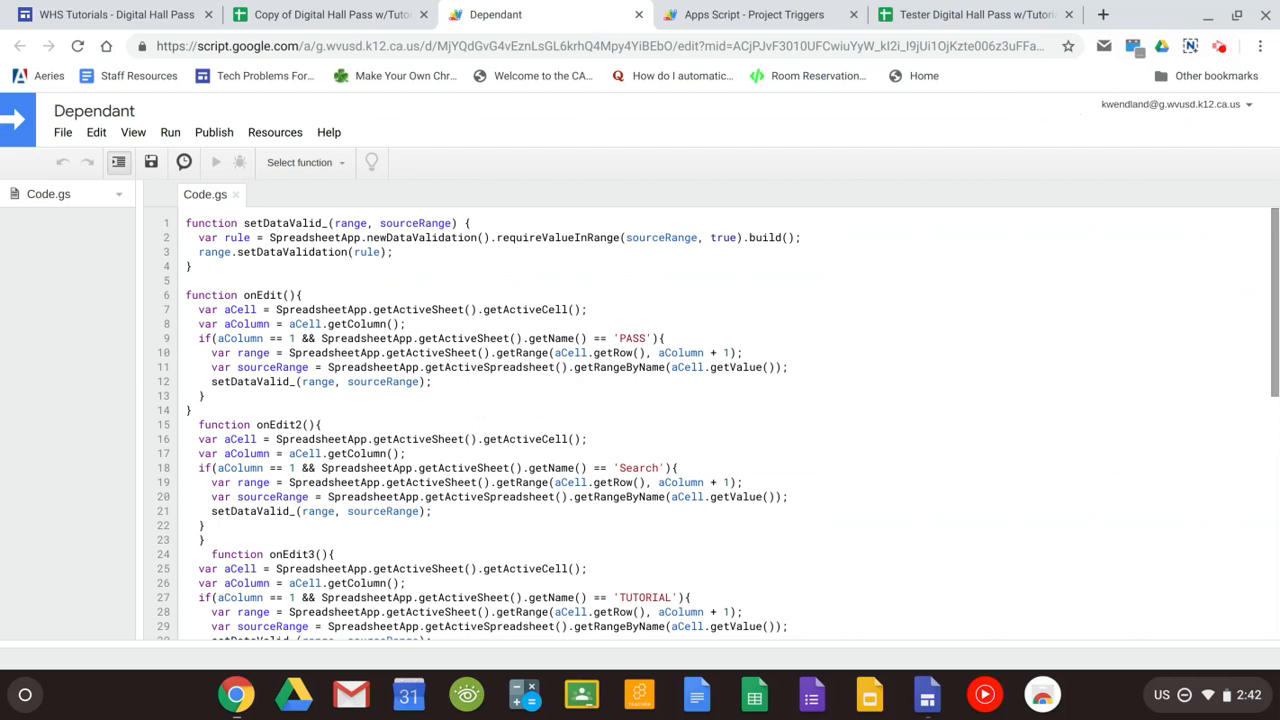
pyautogui.moveTo(296, 64)
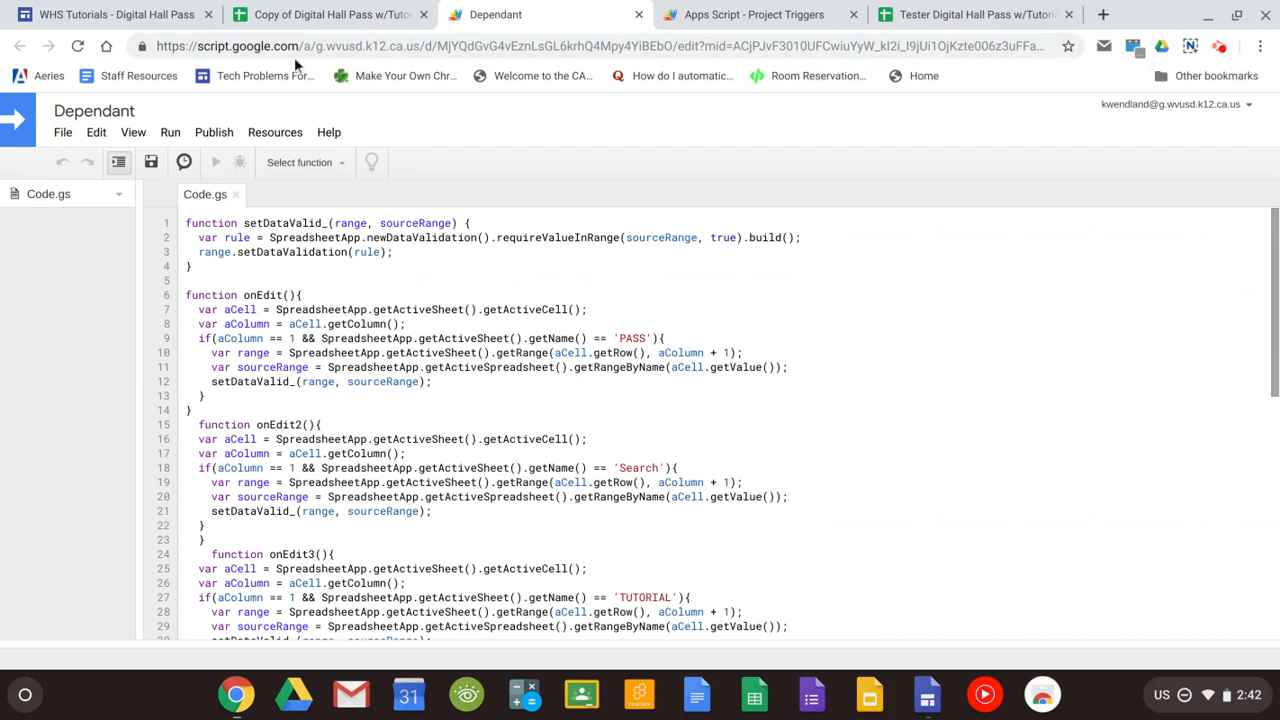
pyautogui.moveTo(184, 162)
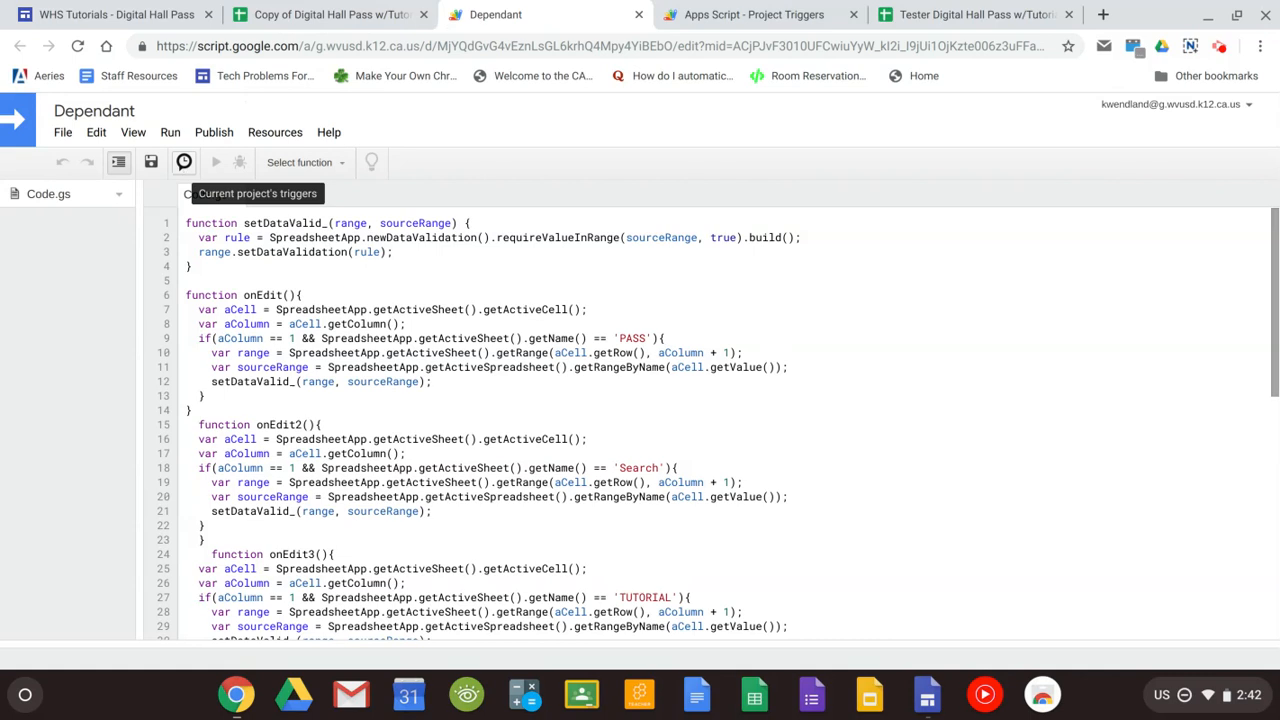
pyautogui.click(750, 14)
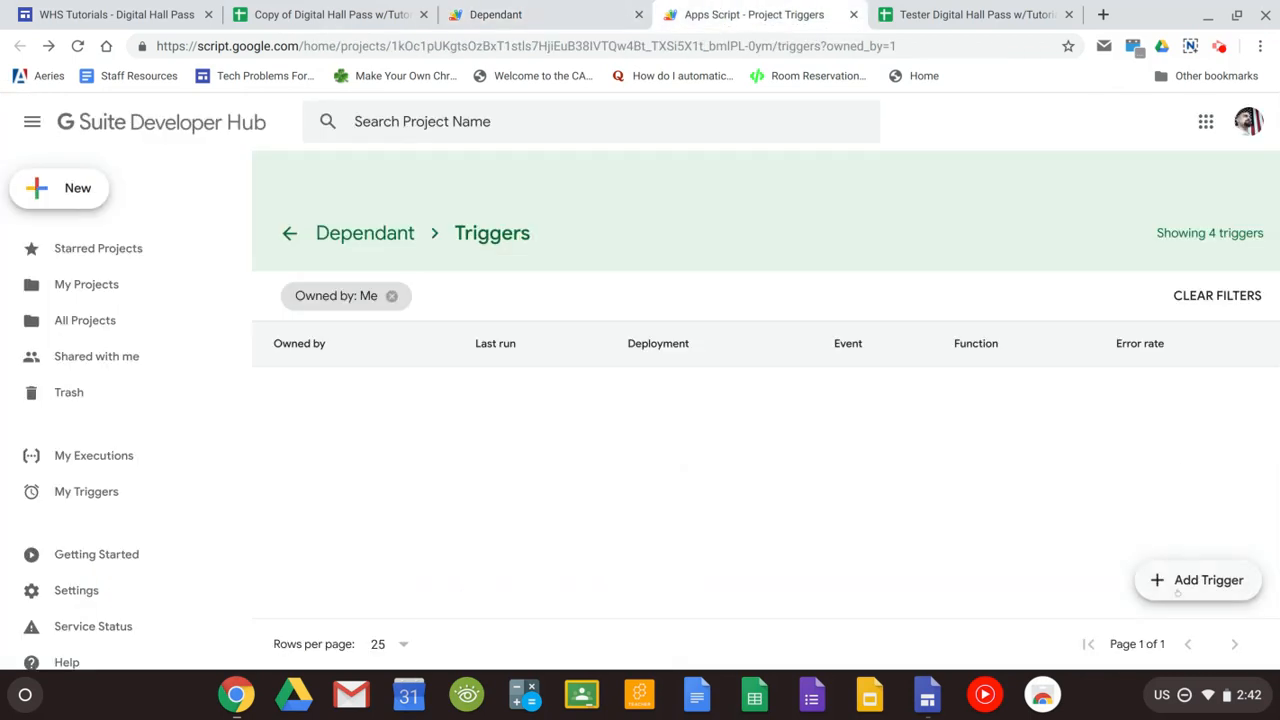
# Step: Create a trigger running onEdit2 from the spreadsheet on edit and save it
pyautogui.click(1196, 580)
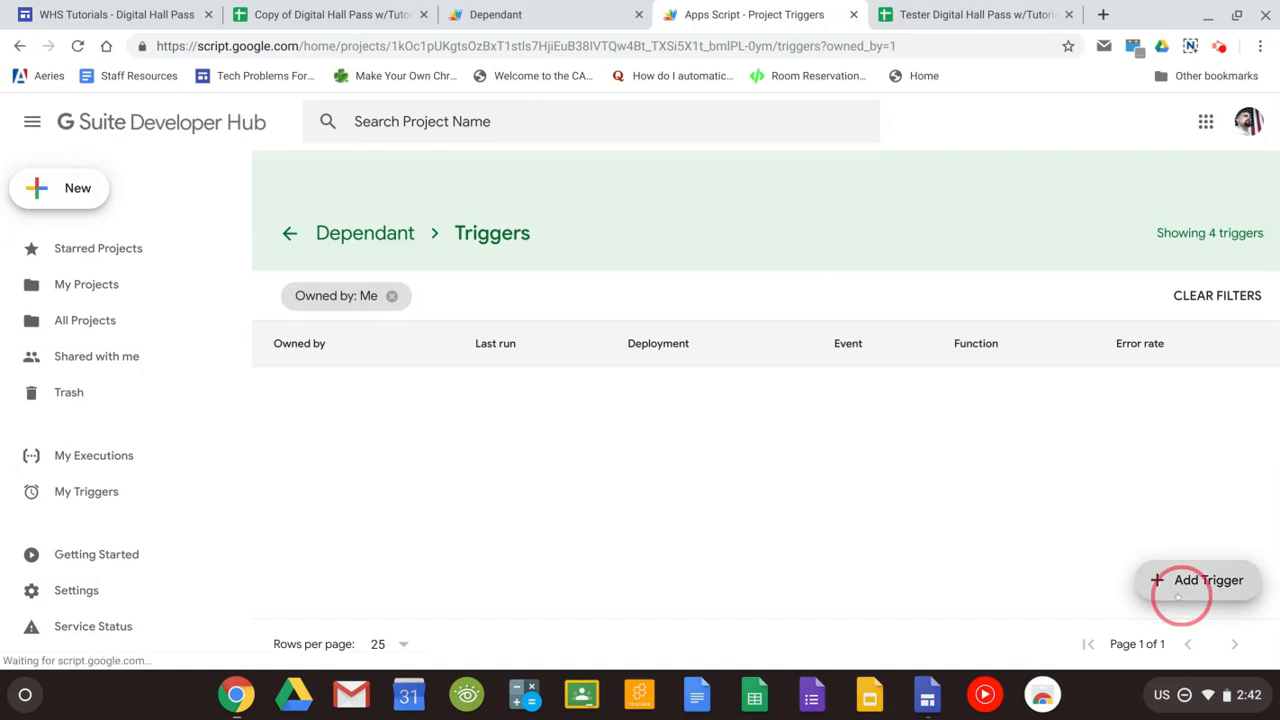
pyautogui.click(1196, 580)
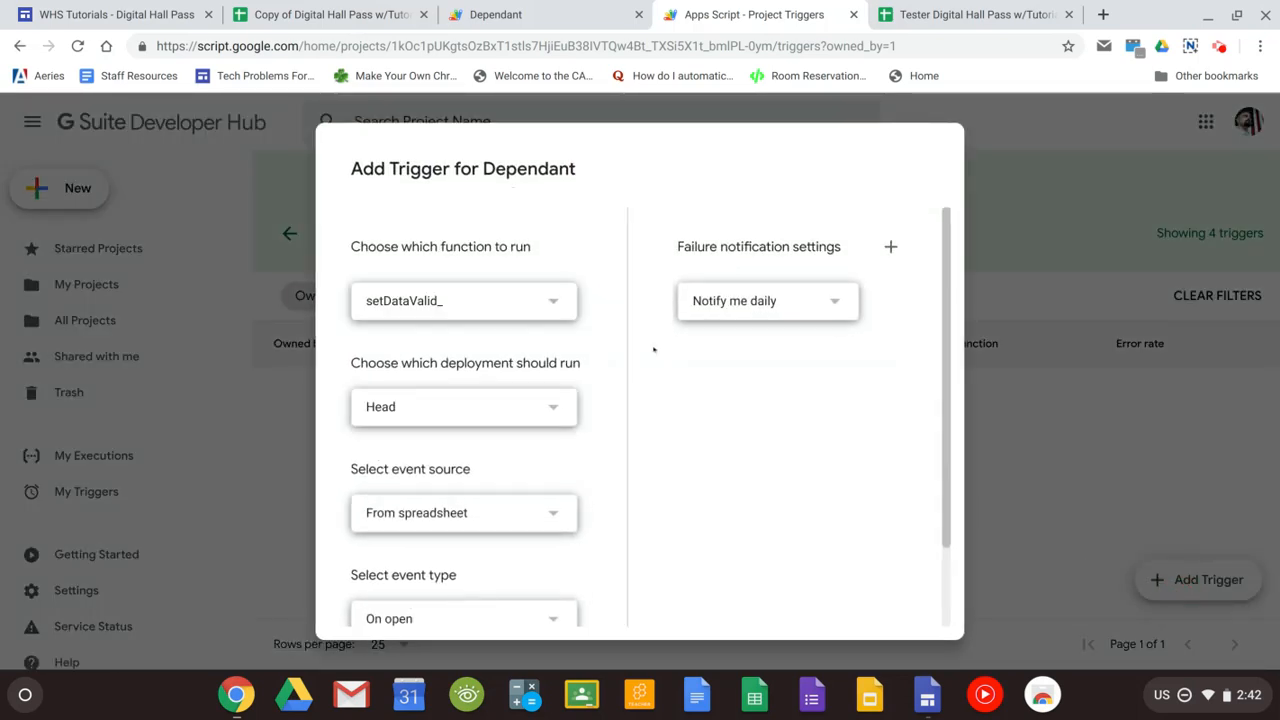
pyautogui.click(464, 300)
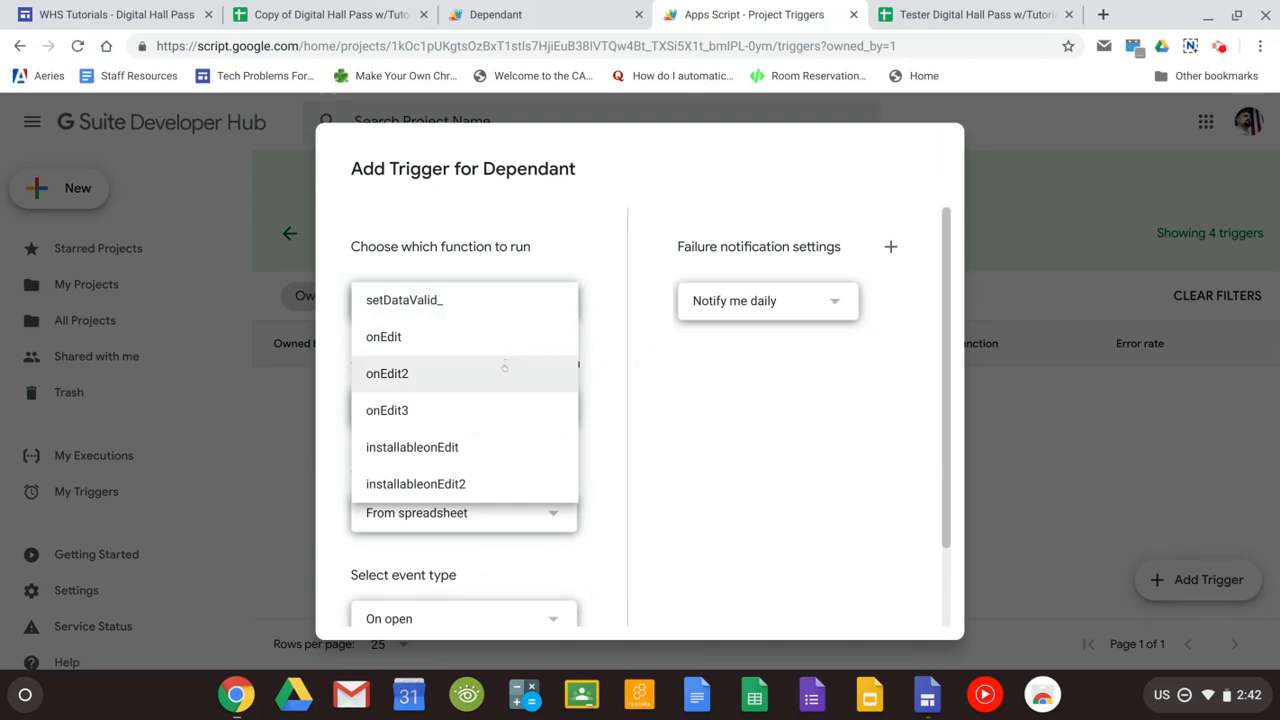
pyautogui.moveTo(460, 410)
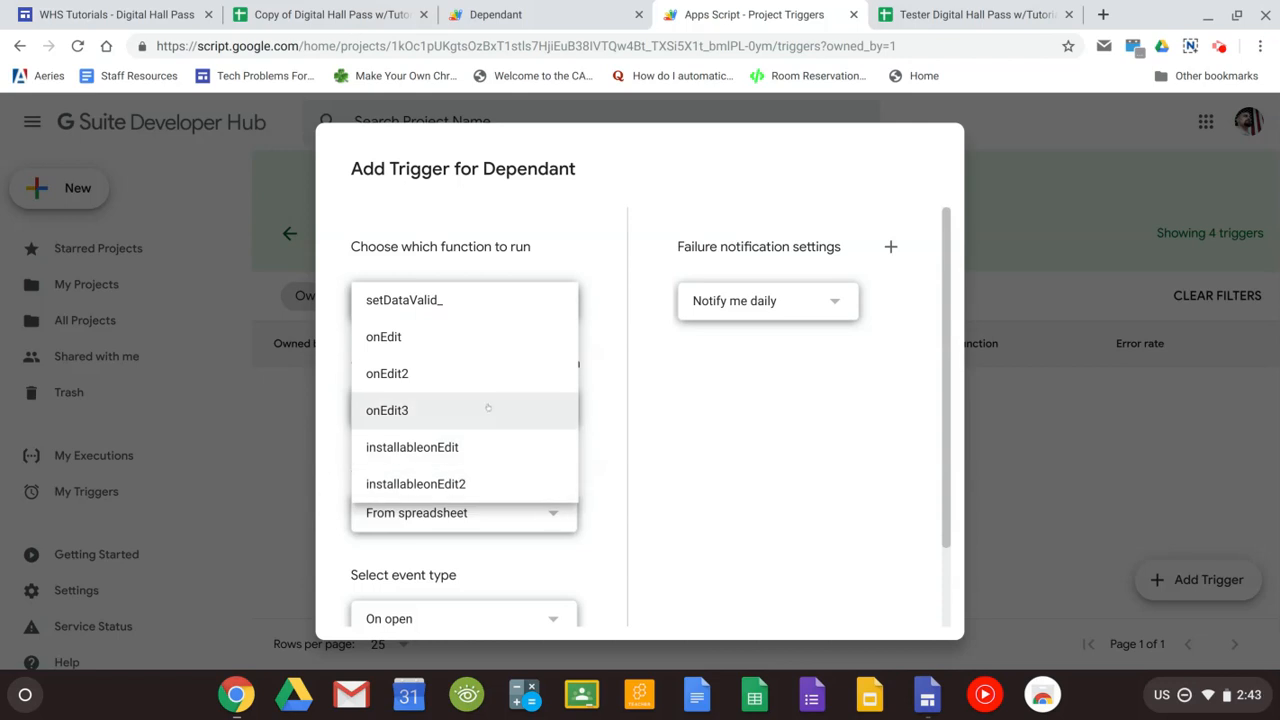
pyautogui.moveTo(388, 374)
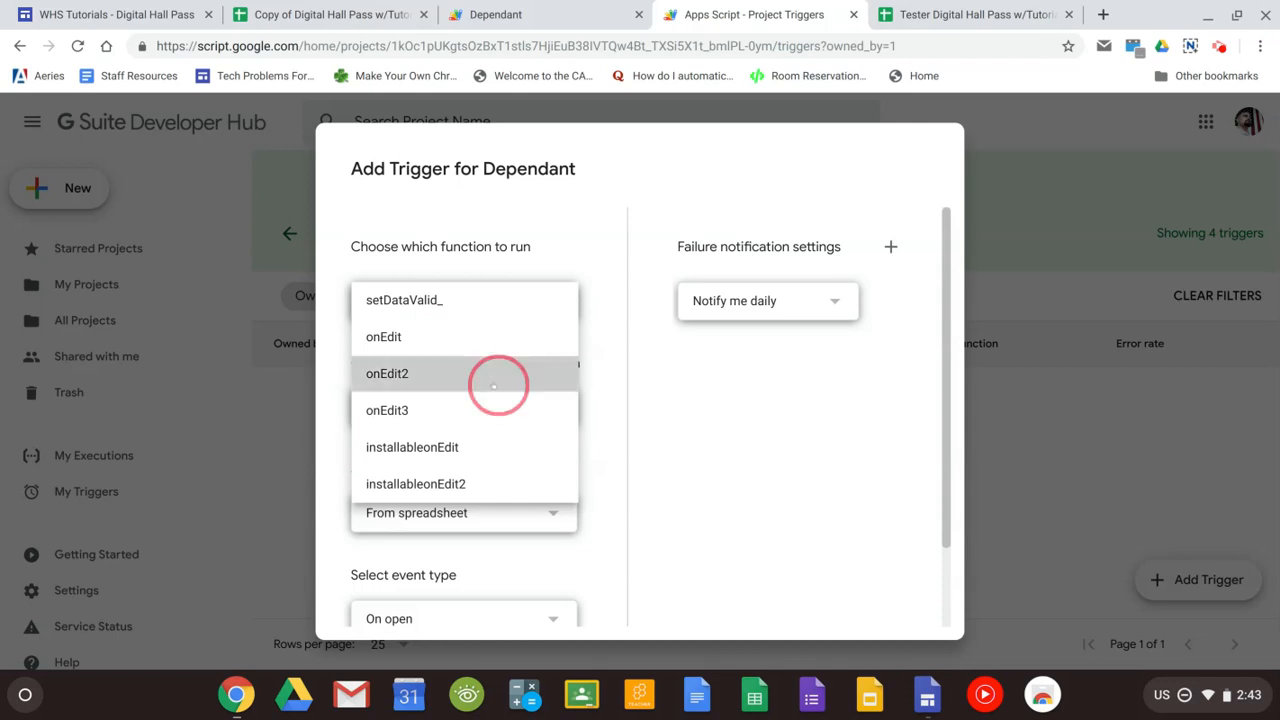
pyautogui.click(388, 374)
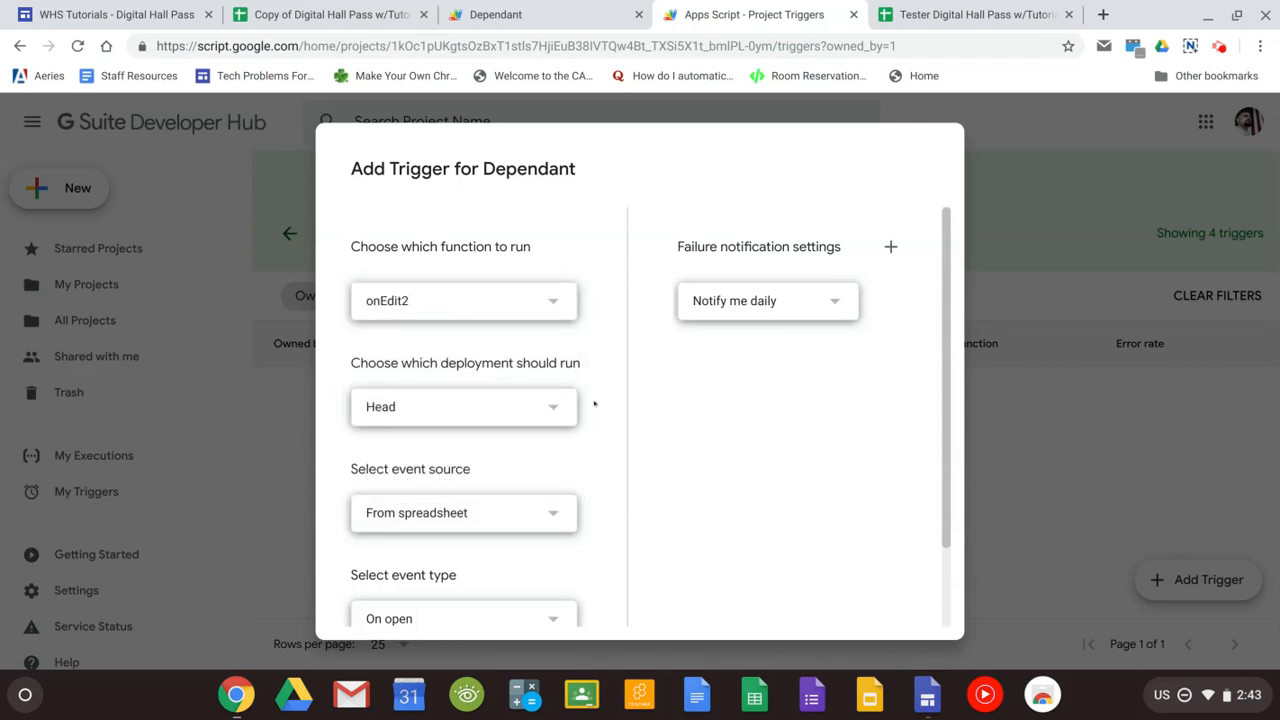
pyautogui.scroll(-3)
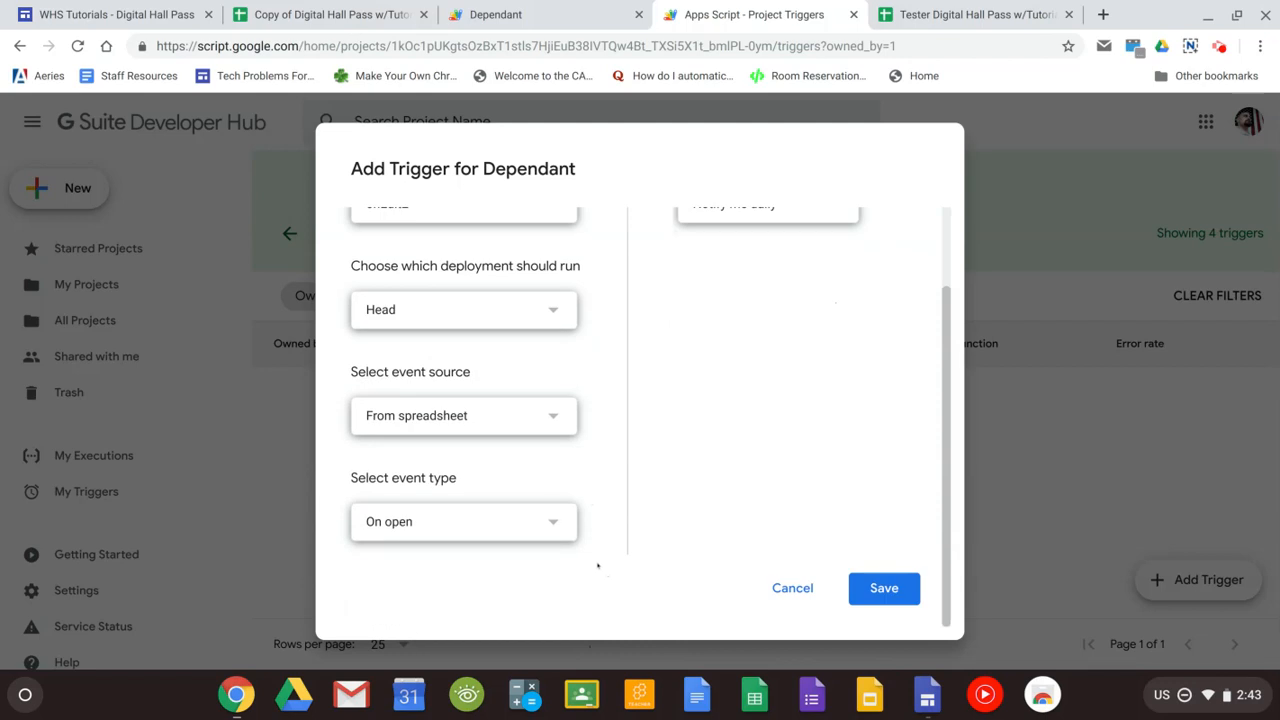
pyautogui.click(464, 520)
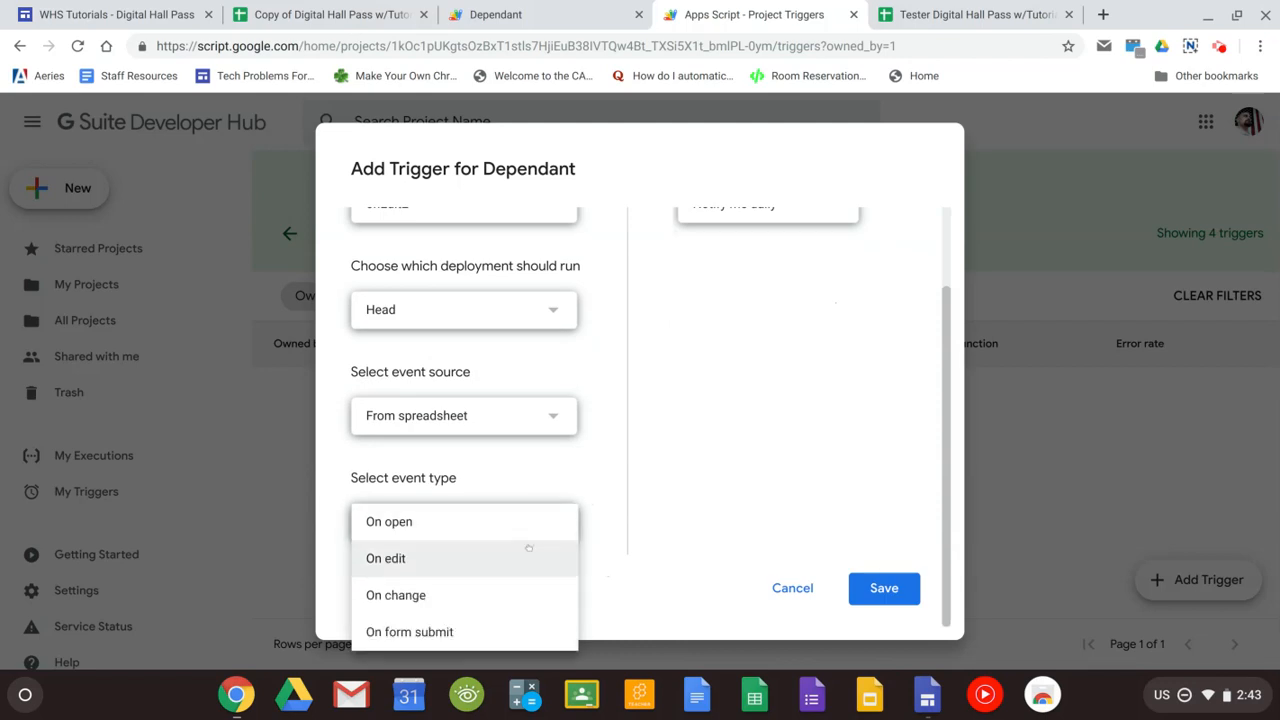
pyautogui.click(384, 558)
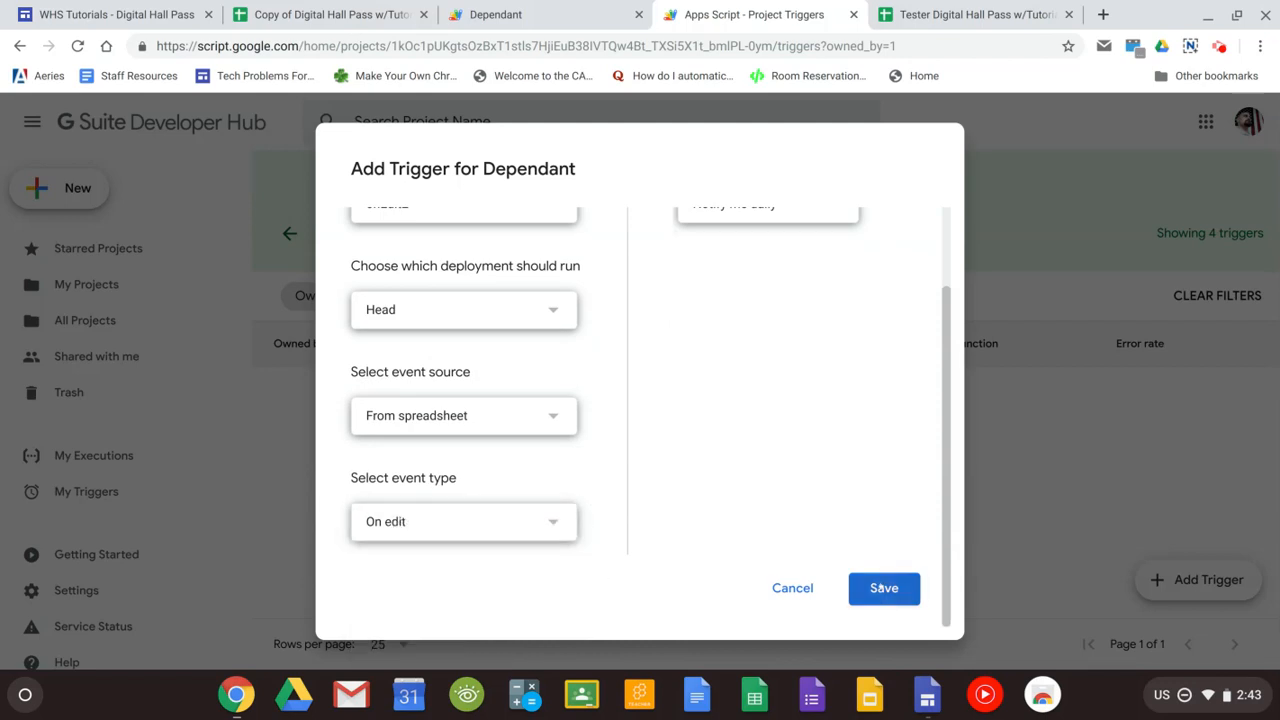
pyautogui.click(884, 588)
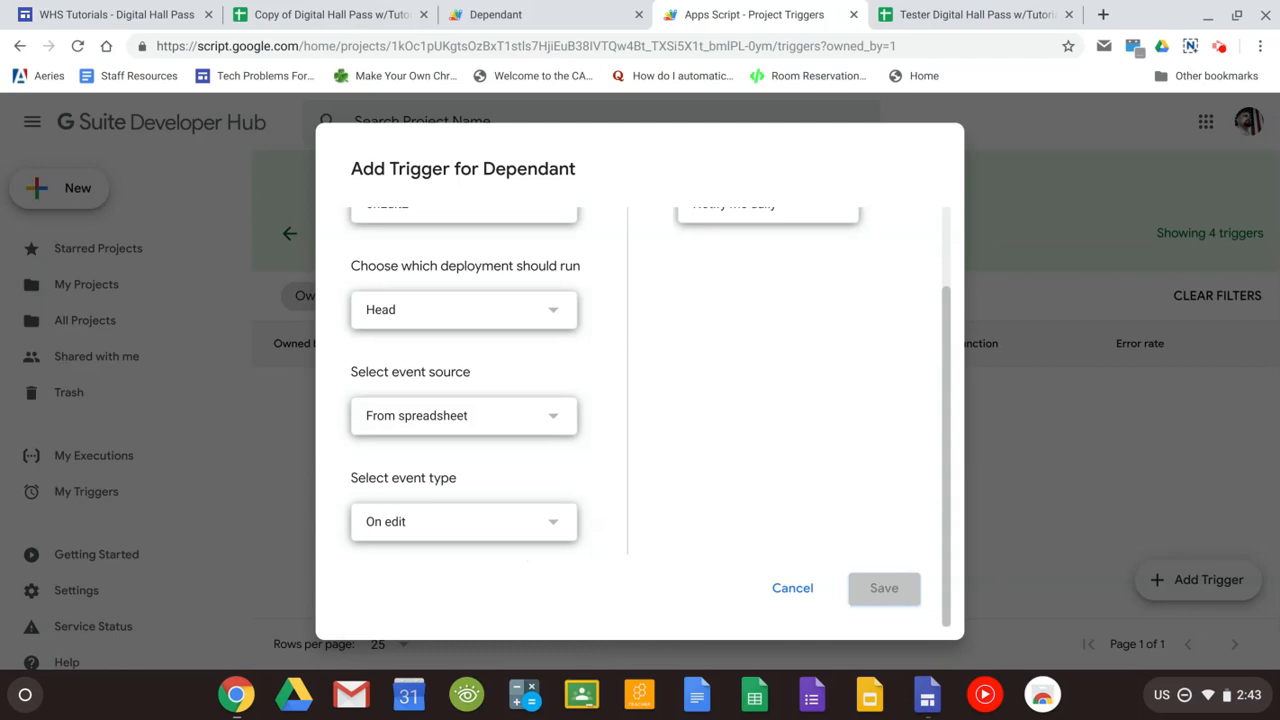
pyautogui.click(884, 588)
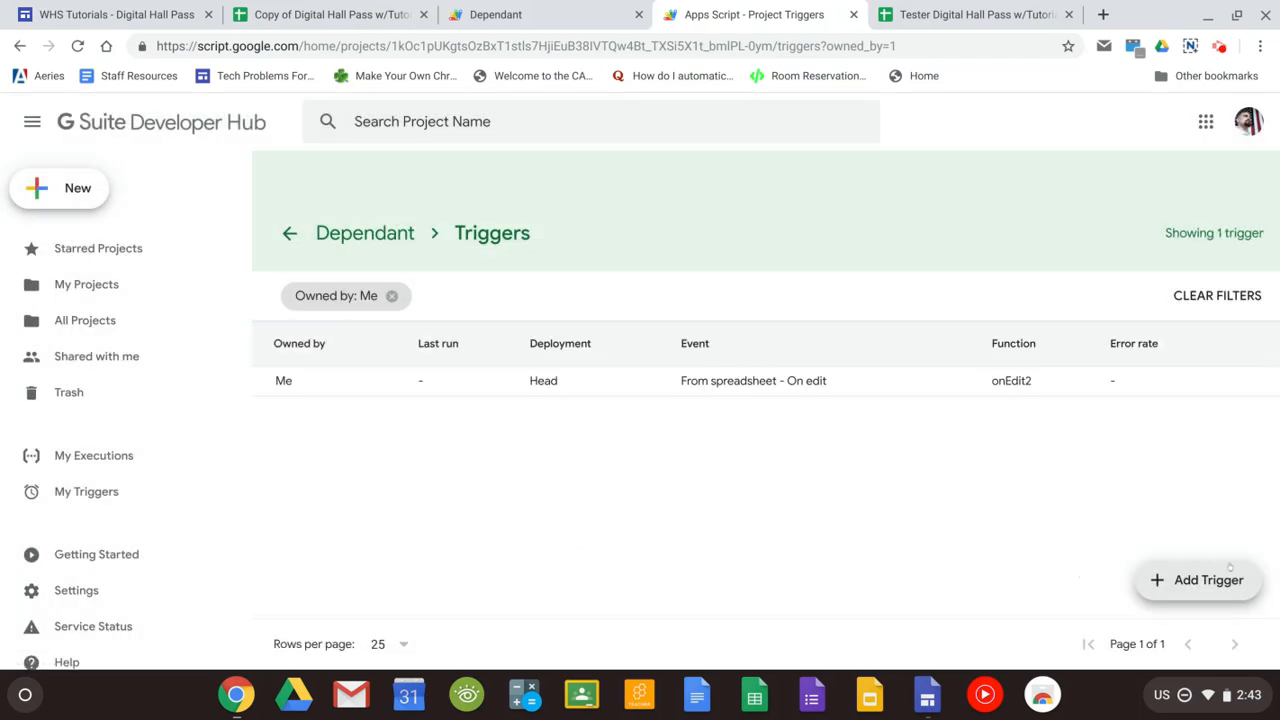
# Step: Create and save a second on-edit trigger running onEdit3, then begin another
pyautogui.click(1196, 580)
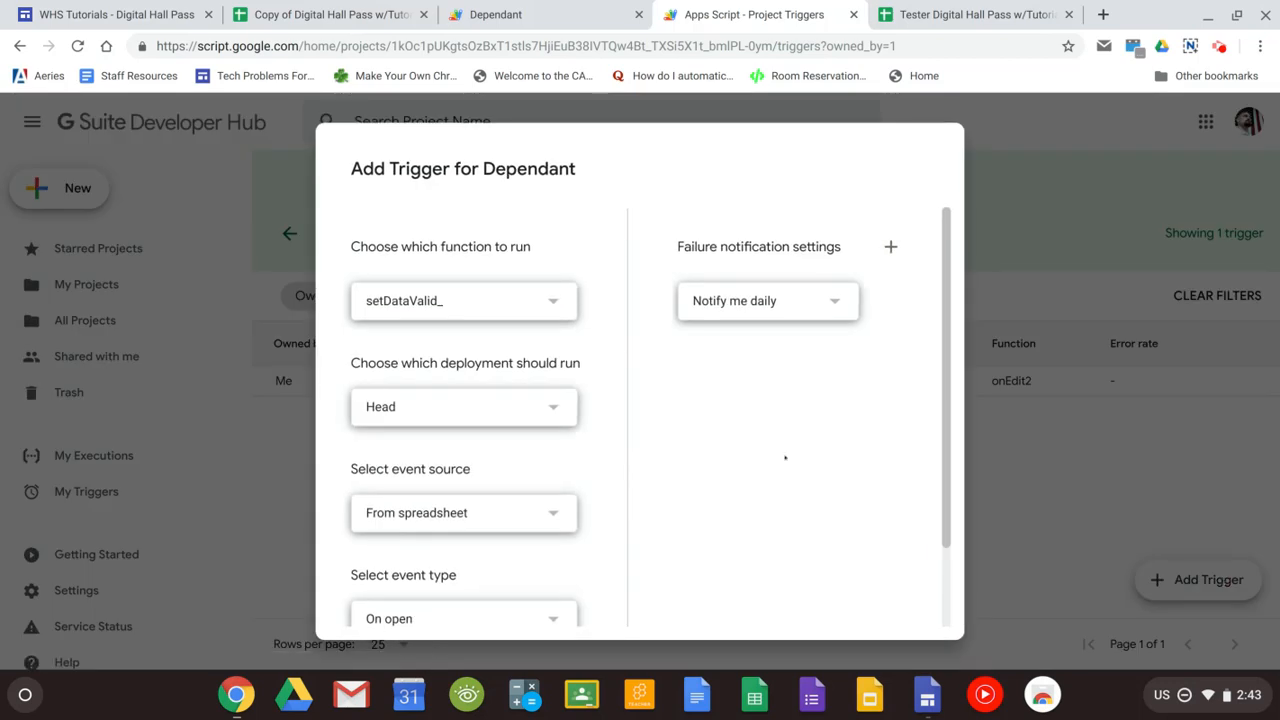
pyautogui.click(464, 300)
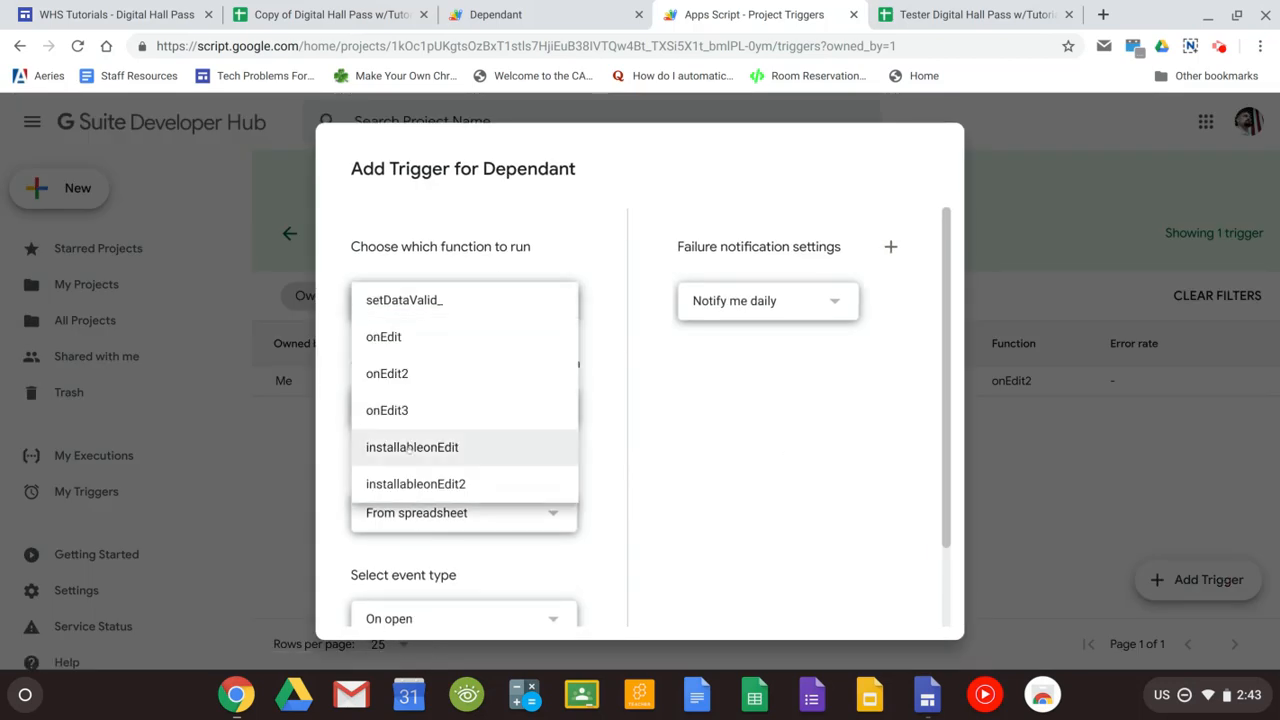
pyautogui.click(388, 410)
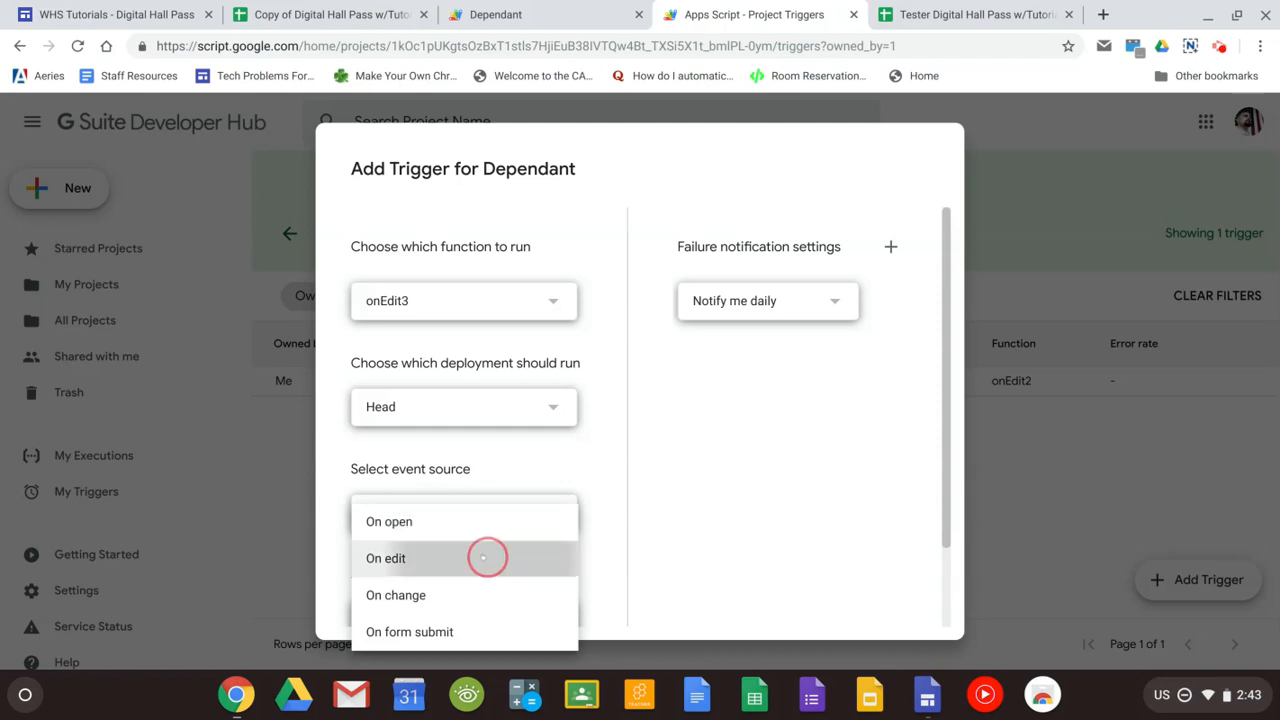
pyautogui.click(384, 558)
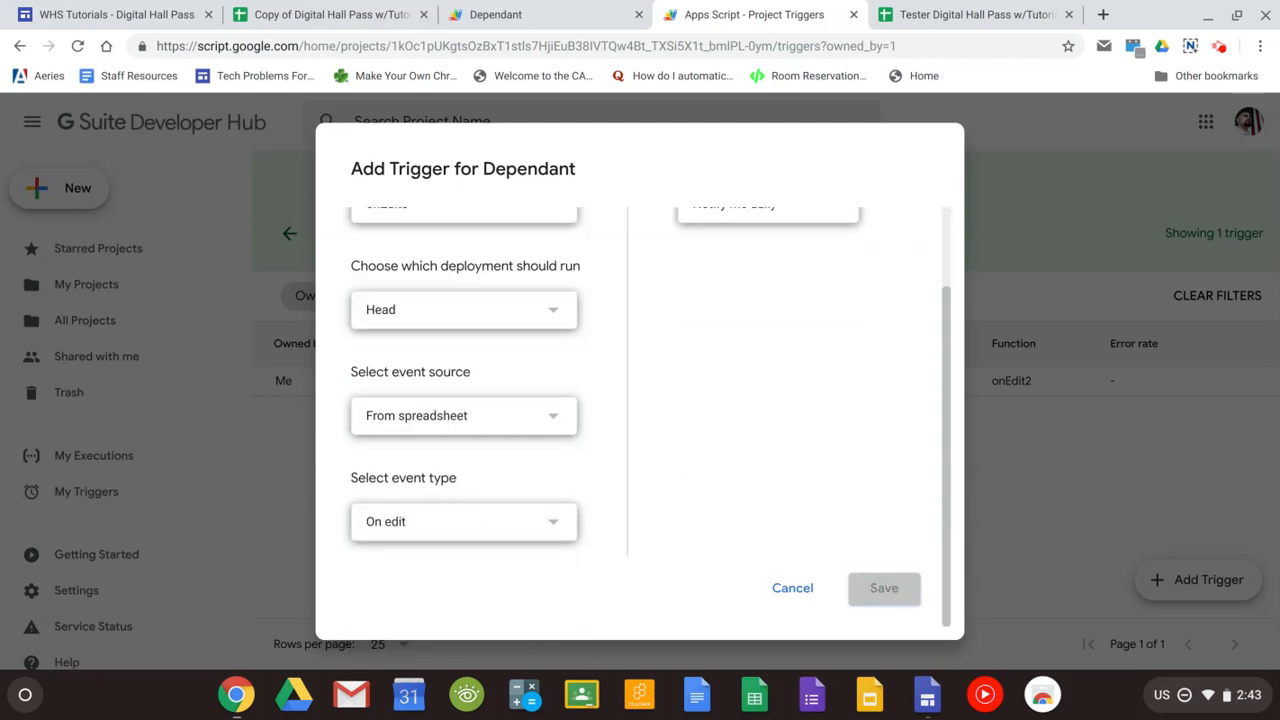
pyautogui.click(884, 588)
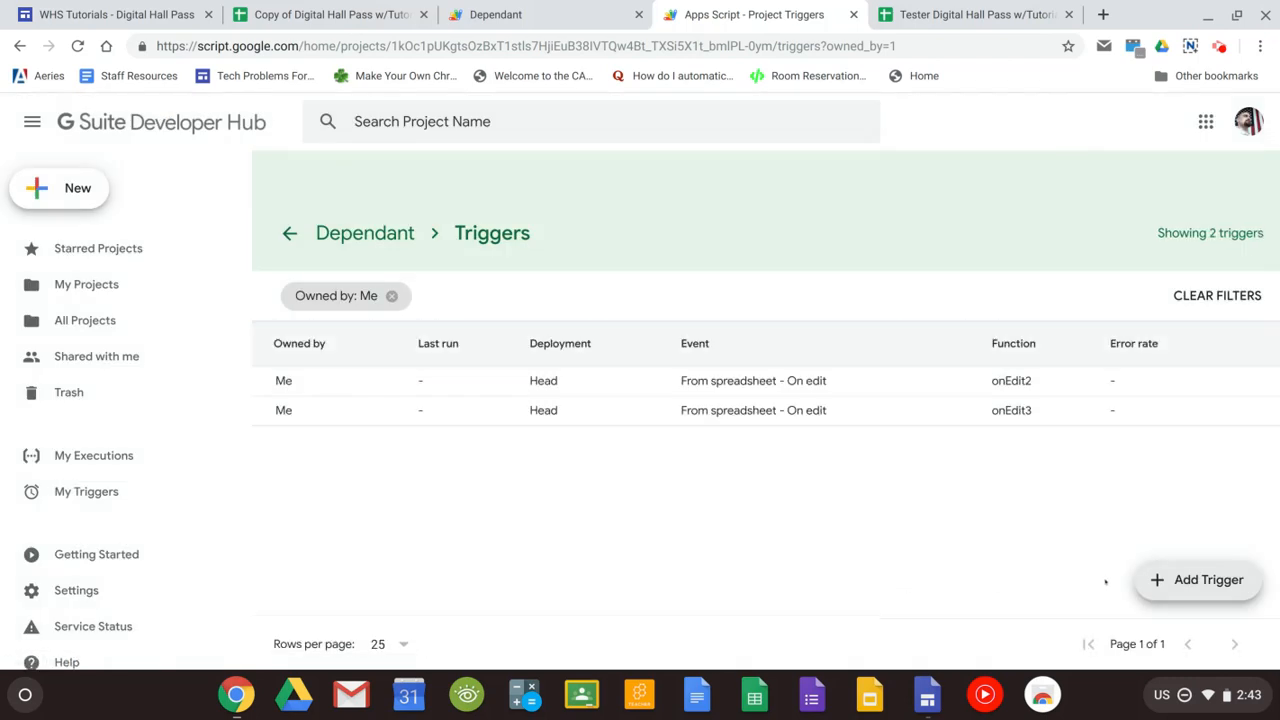
pyautogui.click(1196, 580)
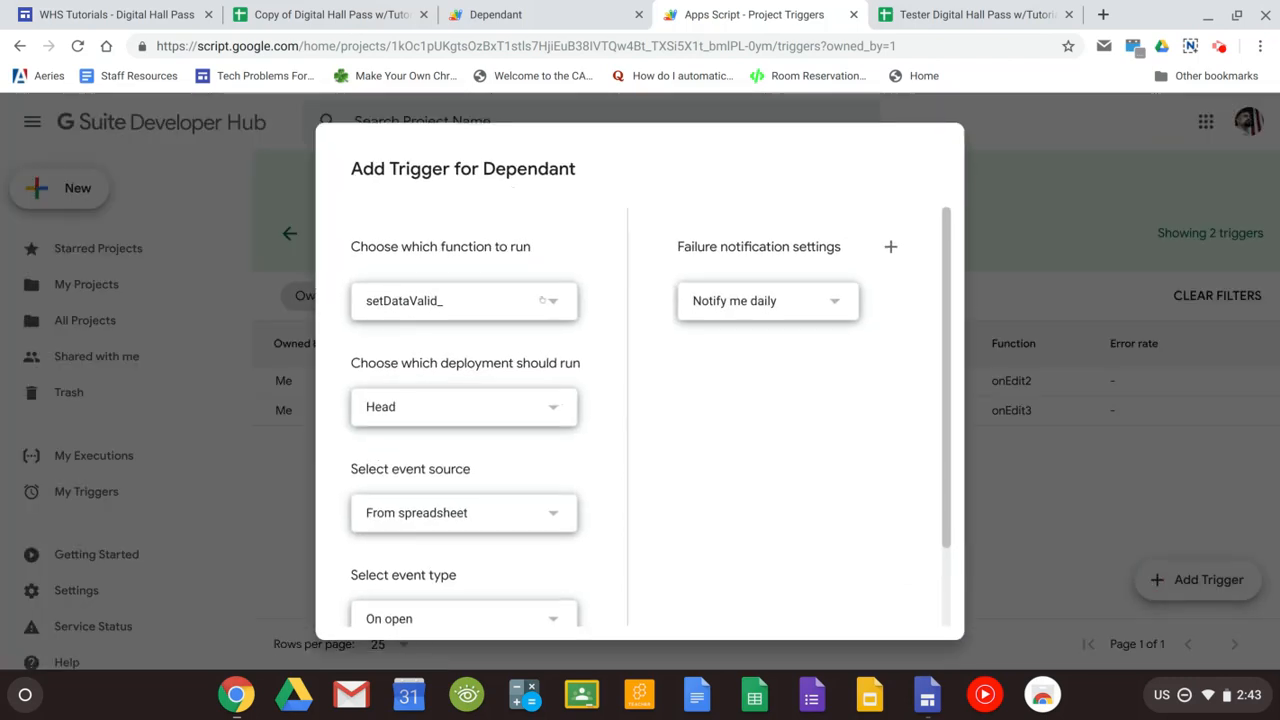
# Step: Set the third trigger to run installableonEdit on spreadsheet edit
pyautogui.click(464, 300)
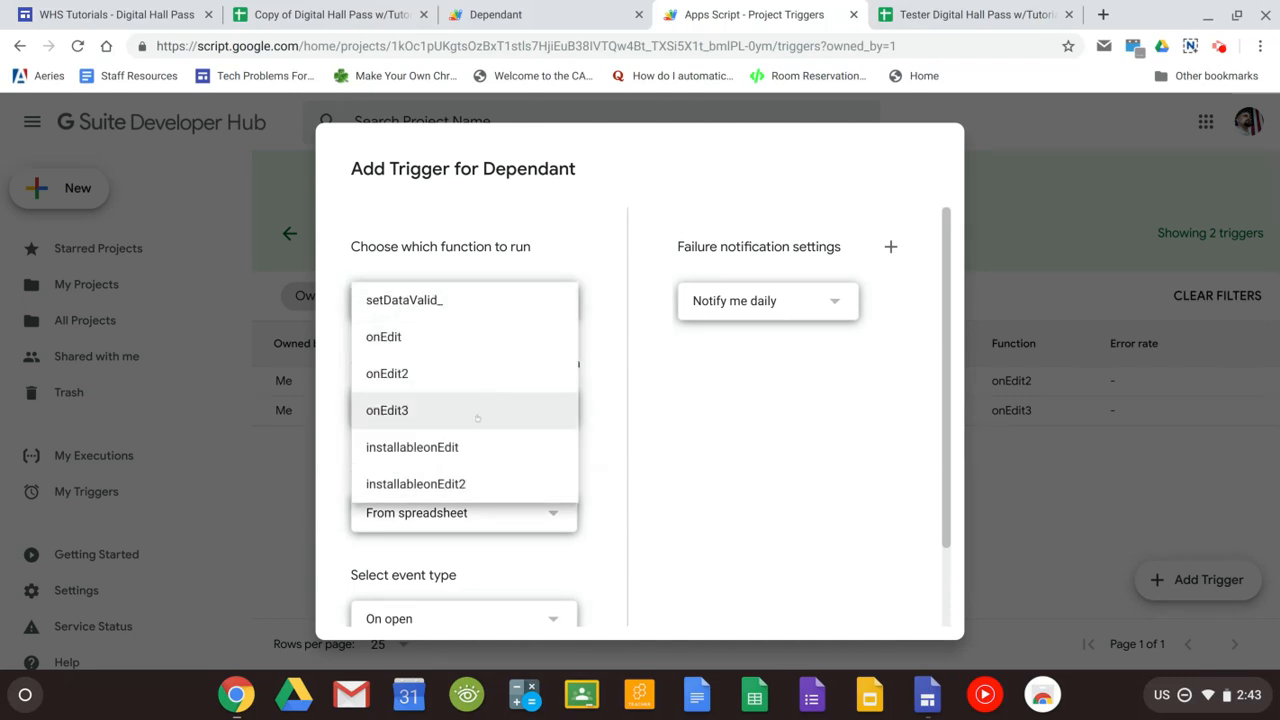
pyautogui.click(412, 448)
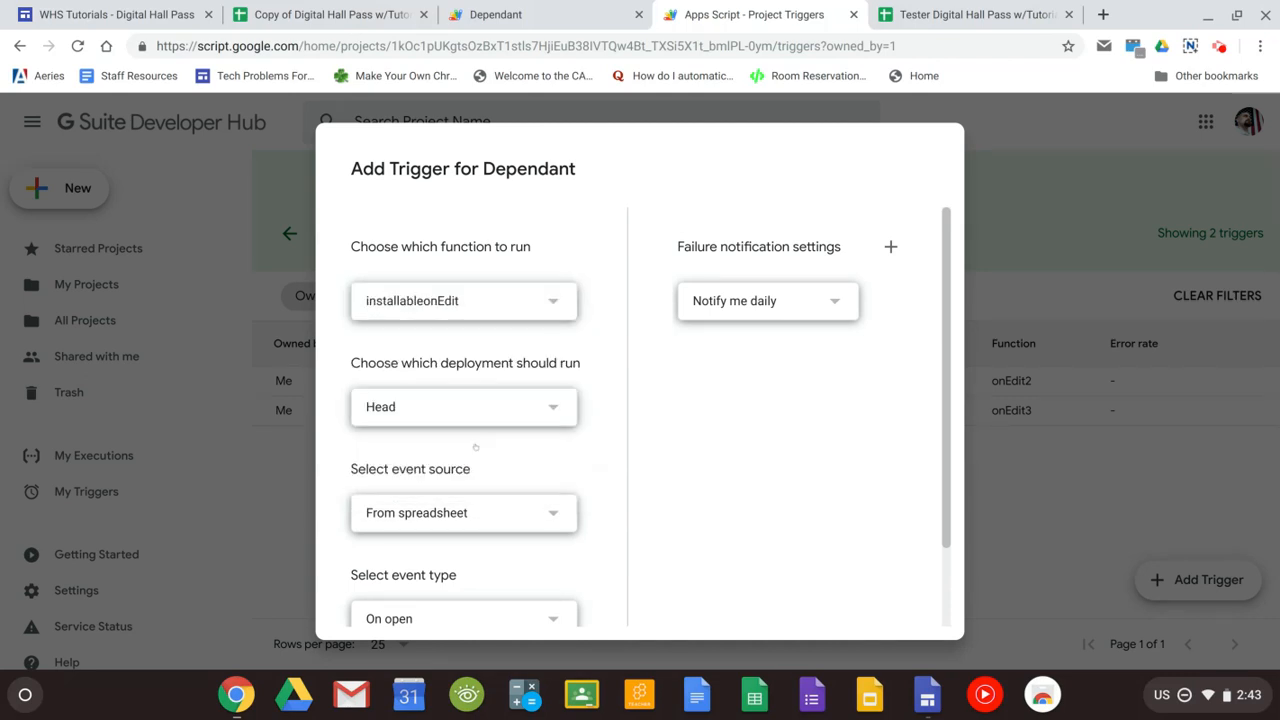
pyautogui.click(464, 520)
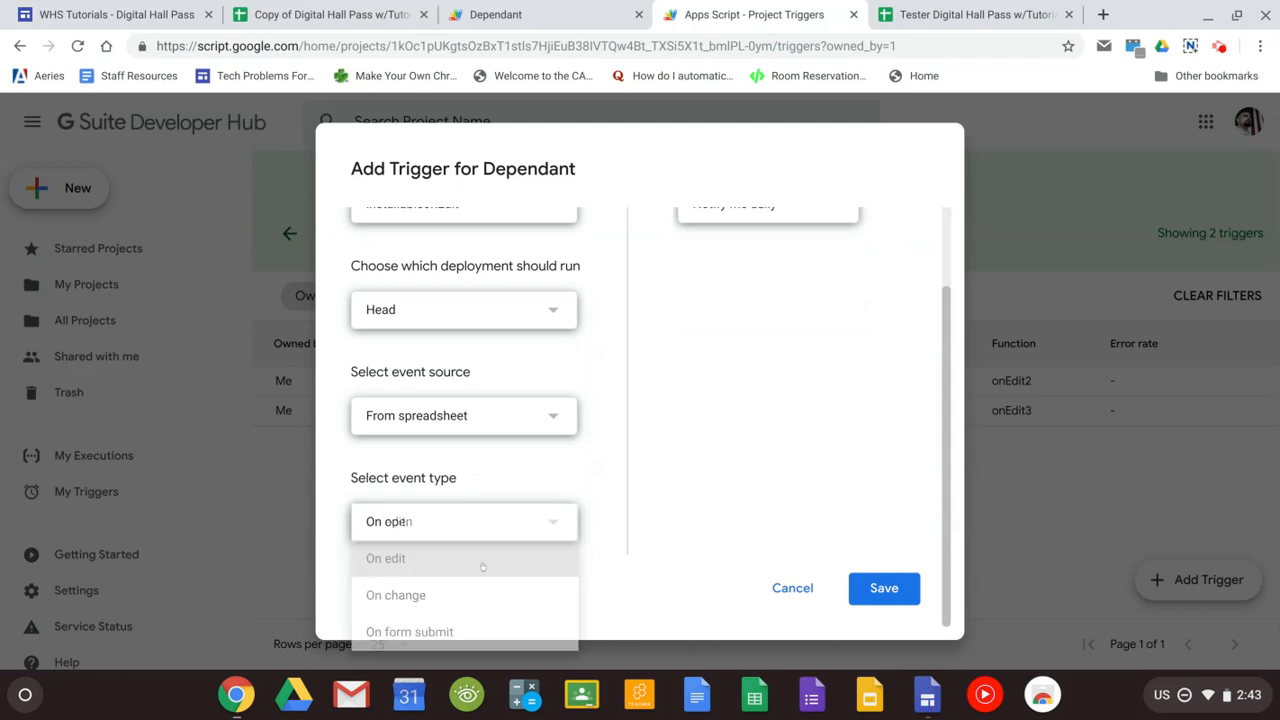
pyautogui.click(384, 558)
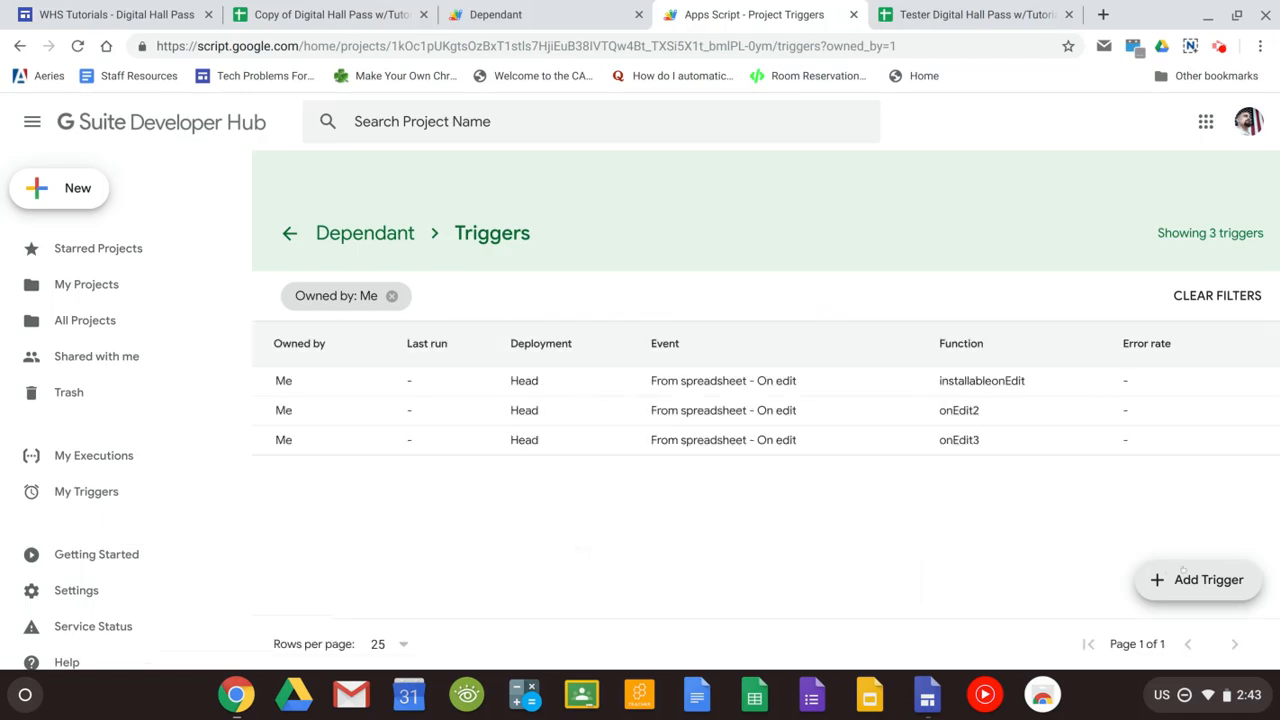
# Step: Add a fourth trigger running installableonEdit2 on edit and save it
pyautogui.click(1196, 580)
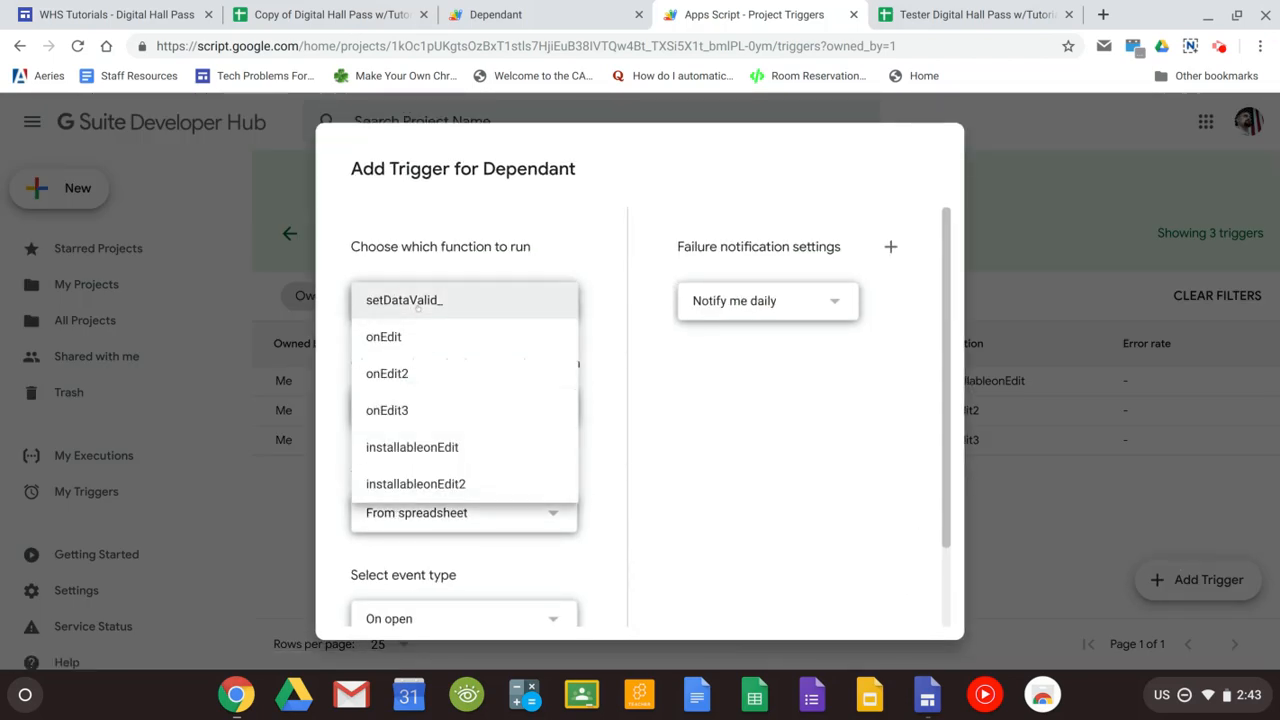
pyautogui.click(404, 300)
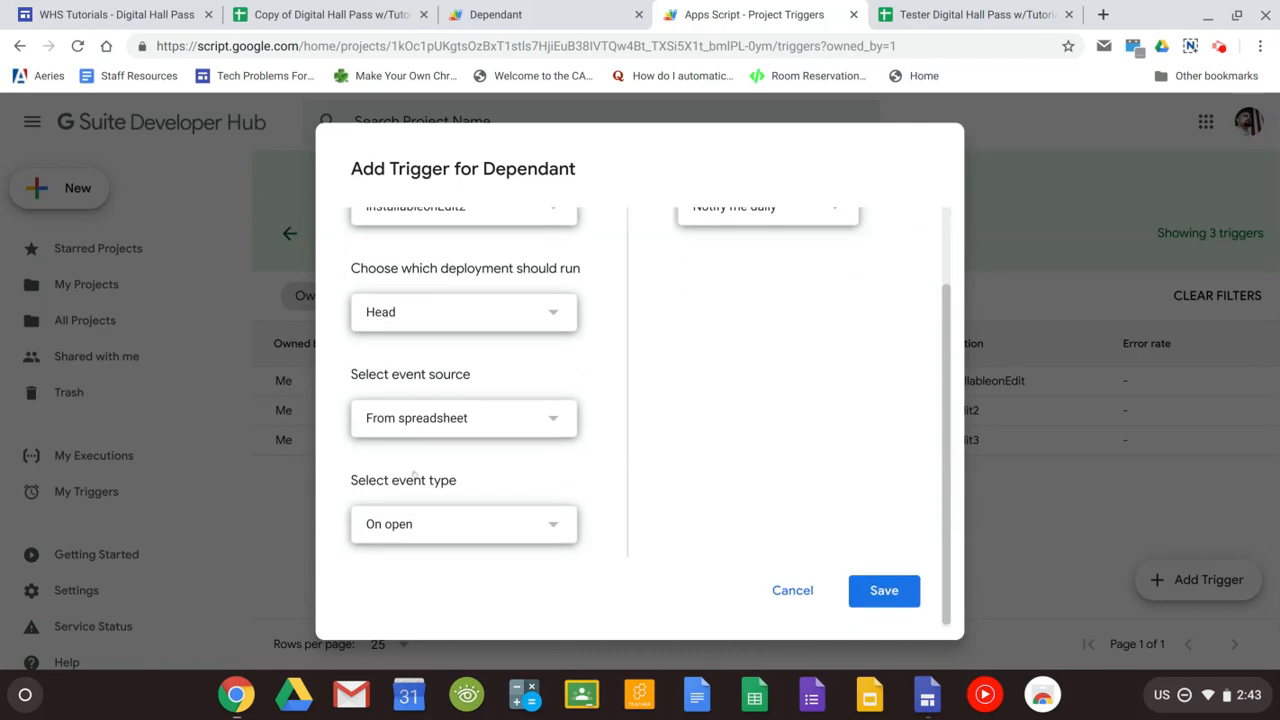
pyautogui.click(464, 524)
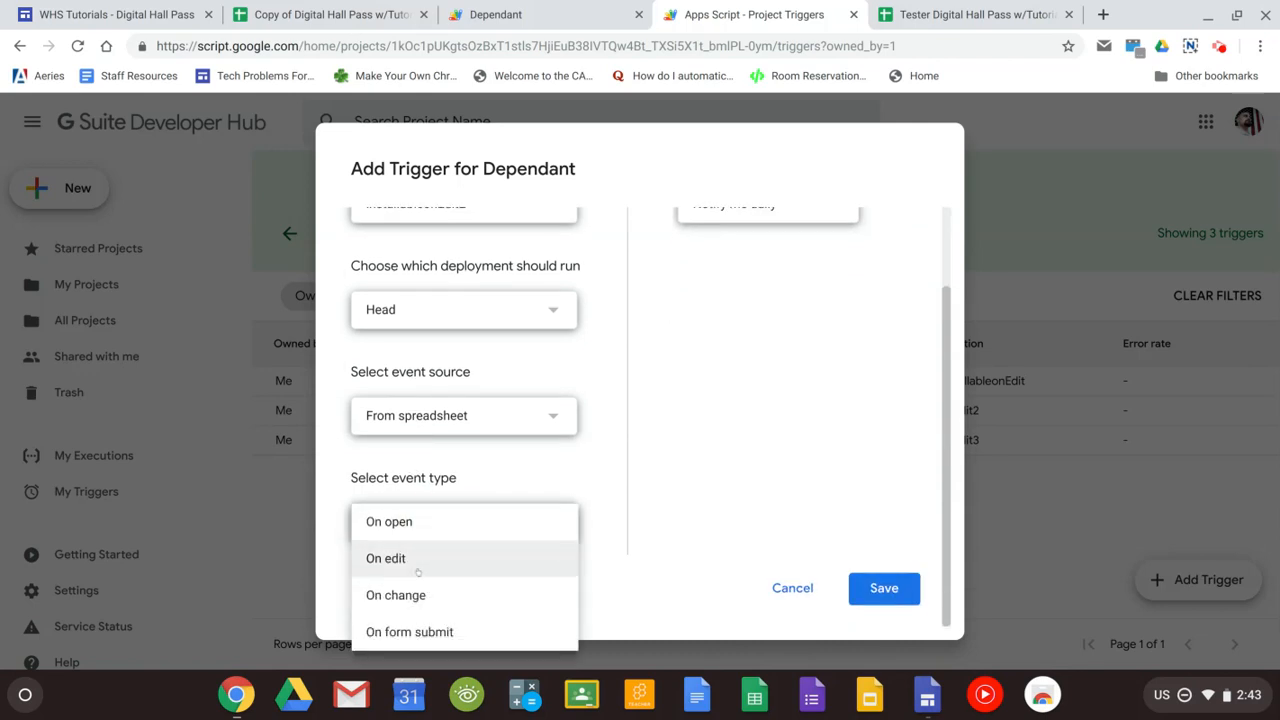
pyautogui.click(384, 558)
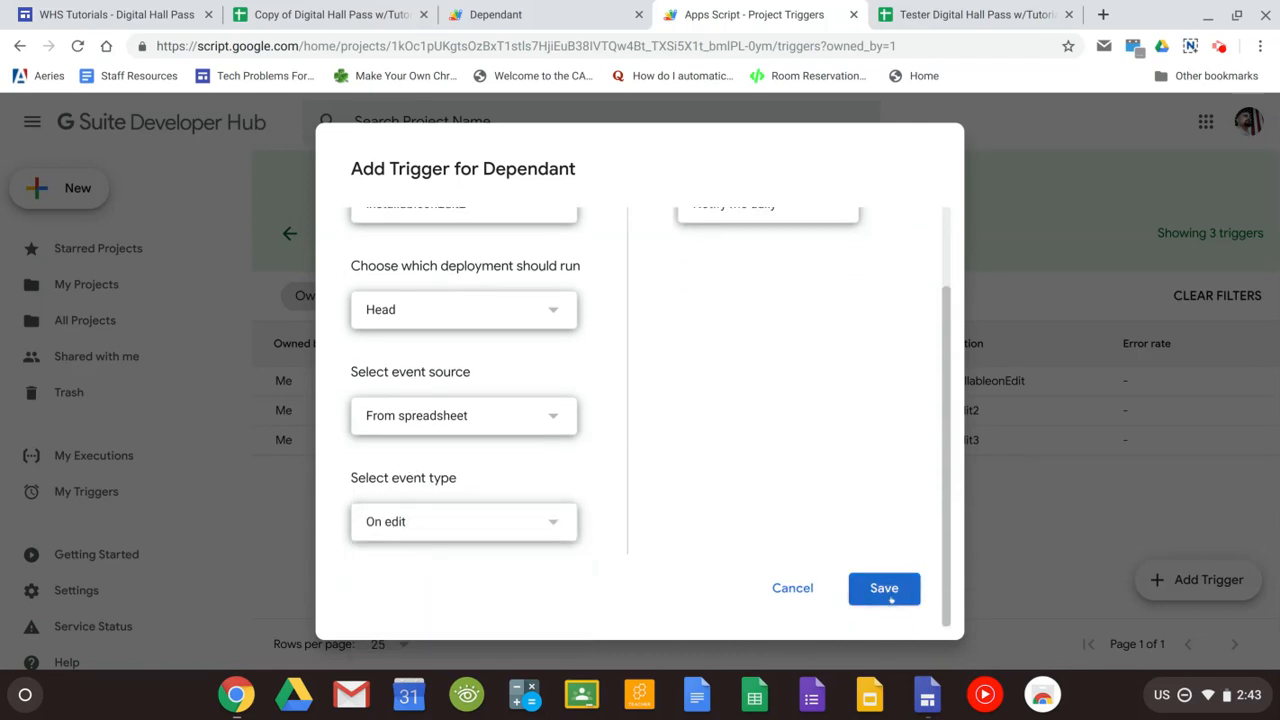
pyautogui.click(884, 588)
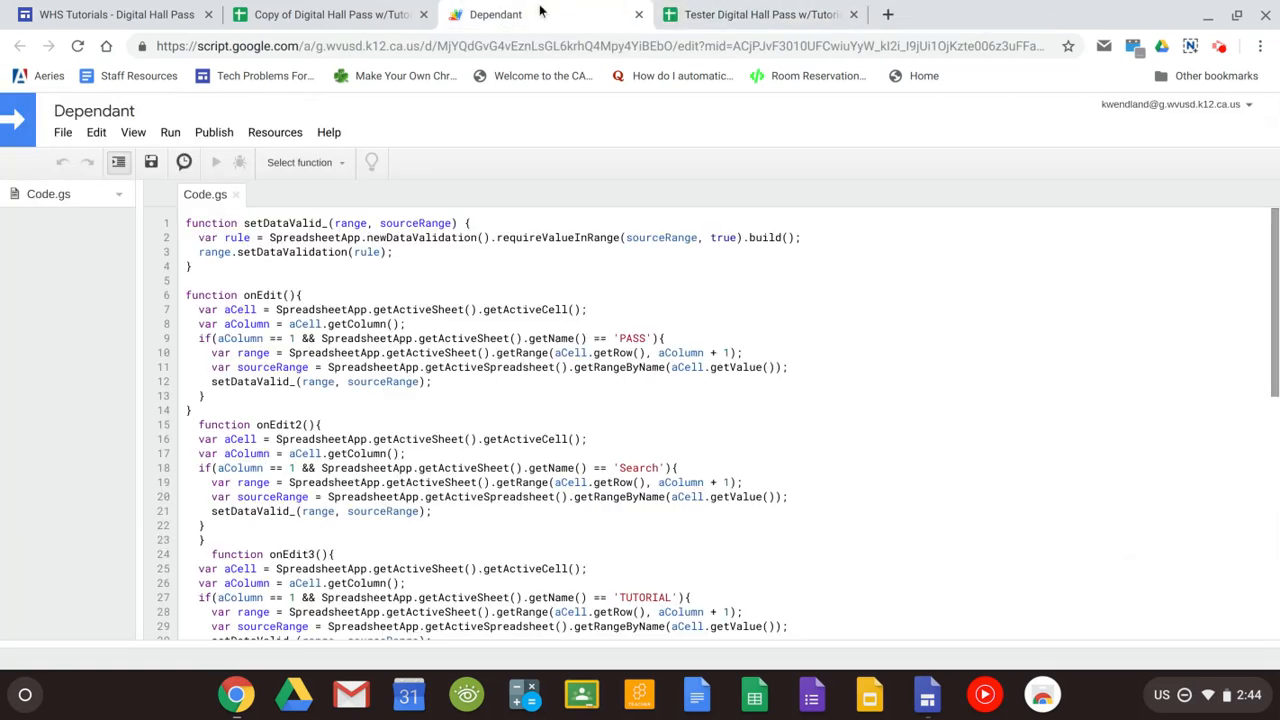
# Step: Return to the Copy of Digital Hall Pass w/Tutorial spreadsheet tab
pyautogui.click(150, 162)
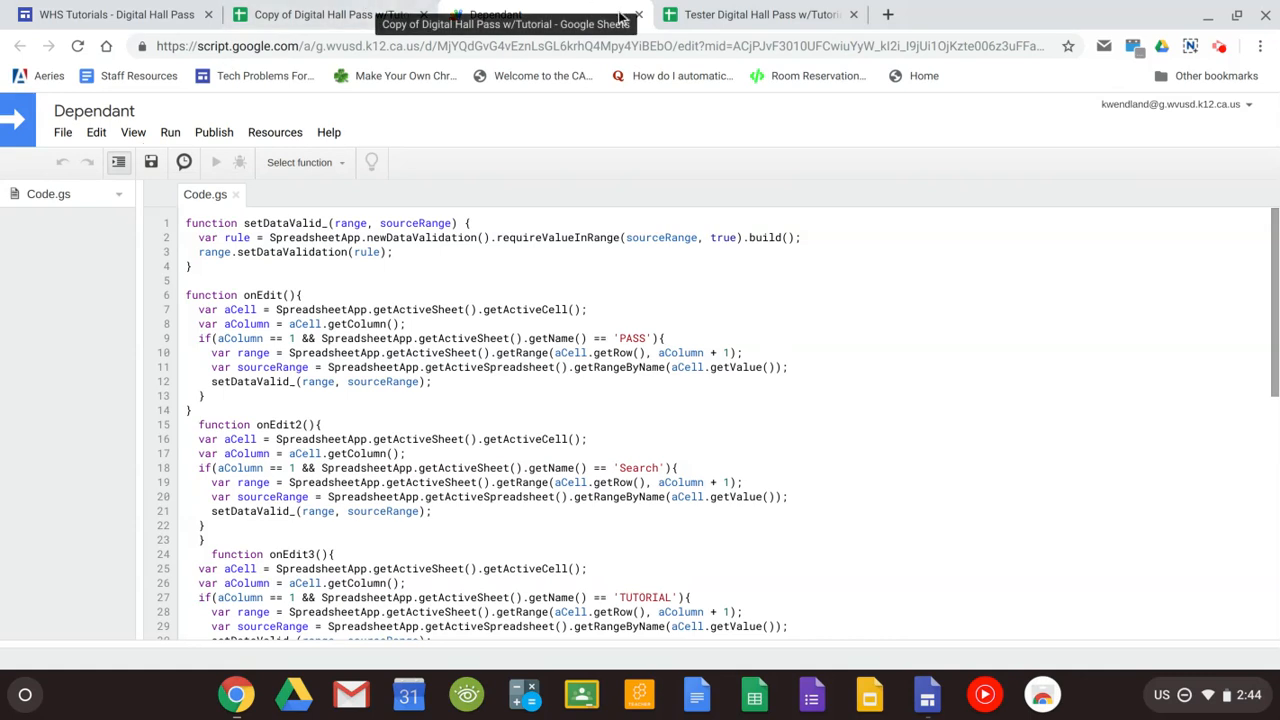
pyautogui.click(316, 14)
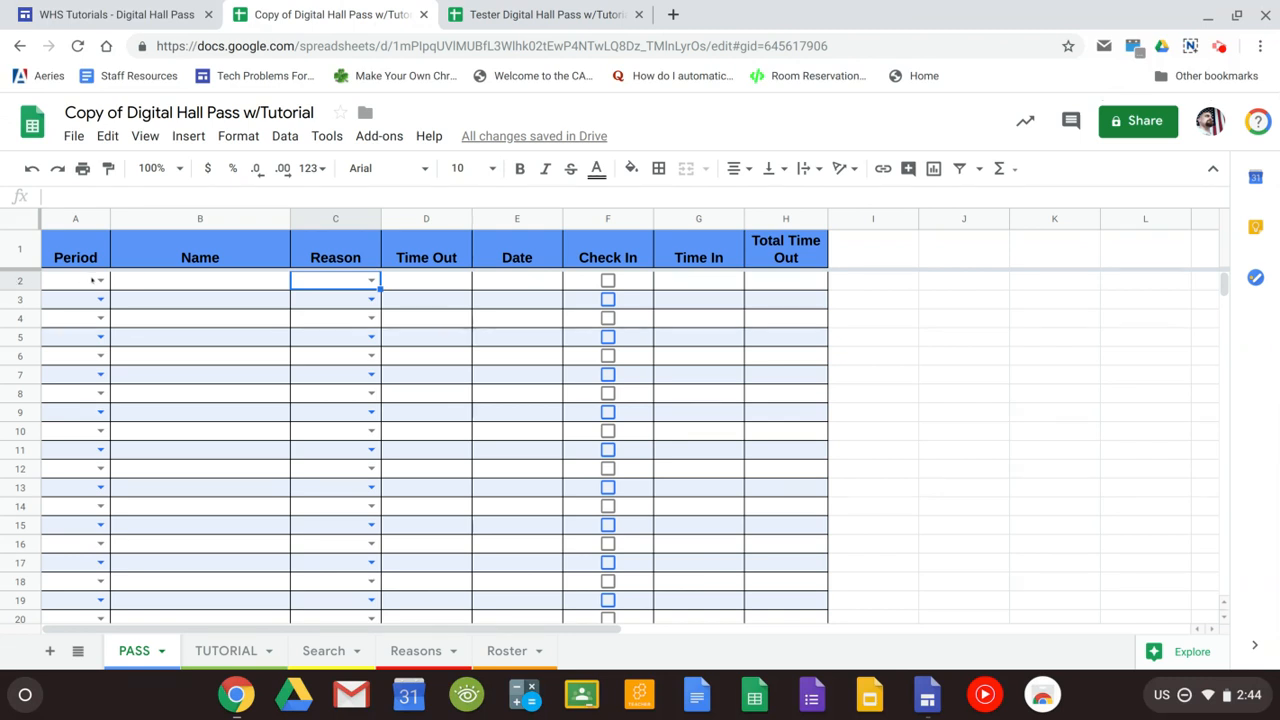
# Step: Fill PASS row 2 with First period, carla and Bathroom as the reason
pyautogui.click(100, 280)
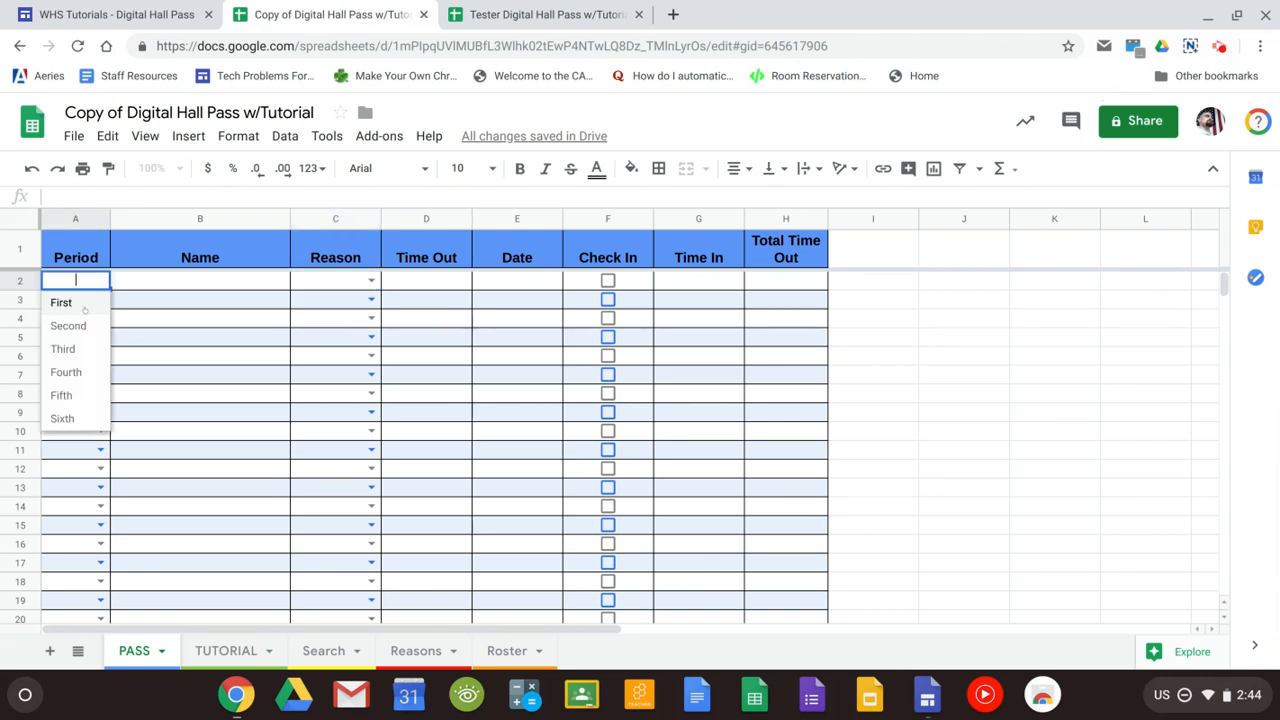
pyautogui.click(60, 302)
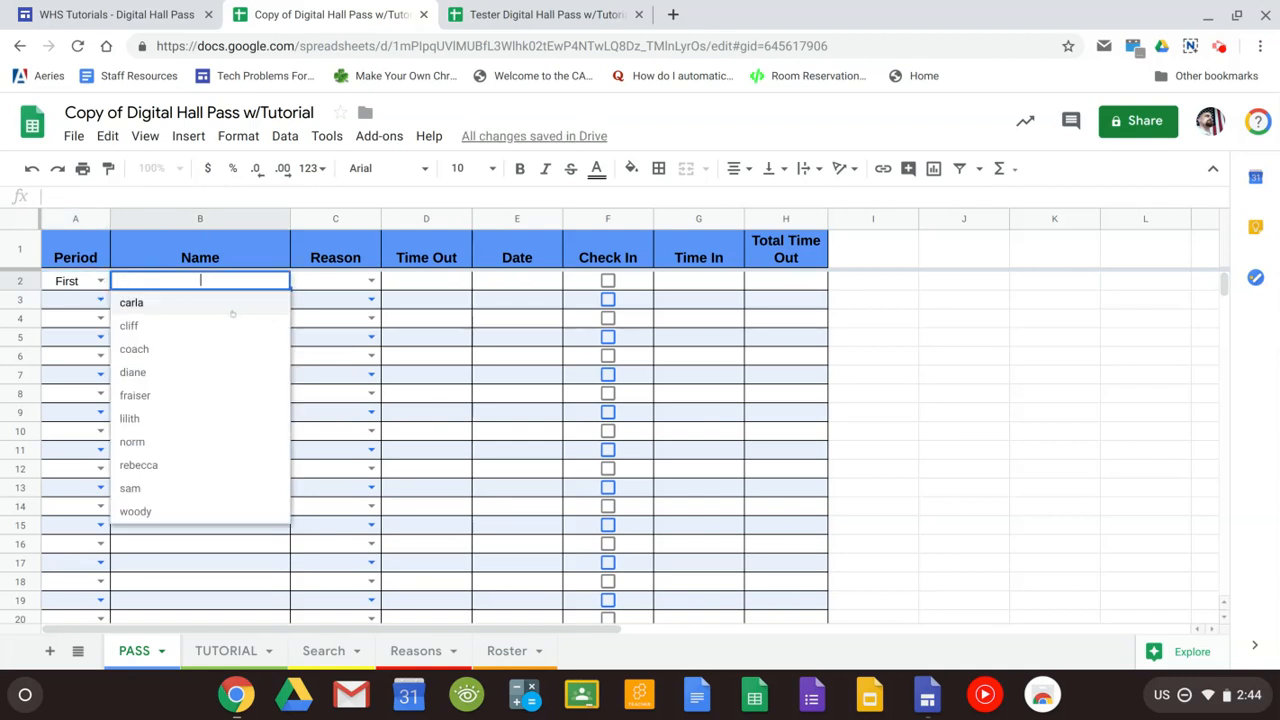
pyautogui.click(132, 302)
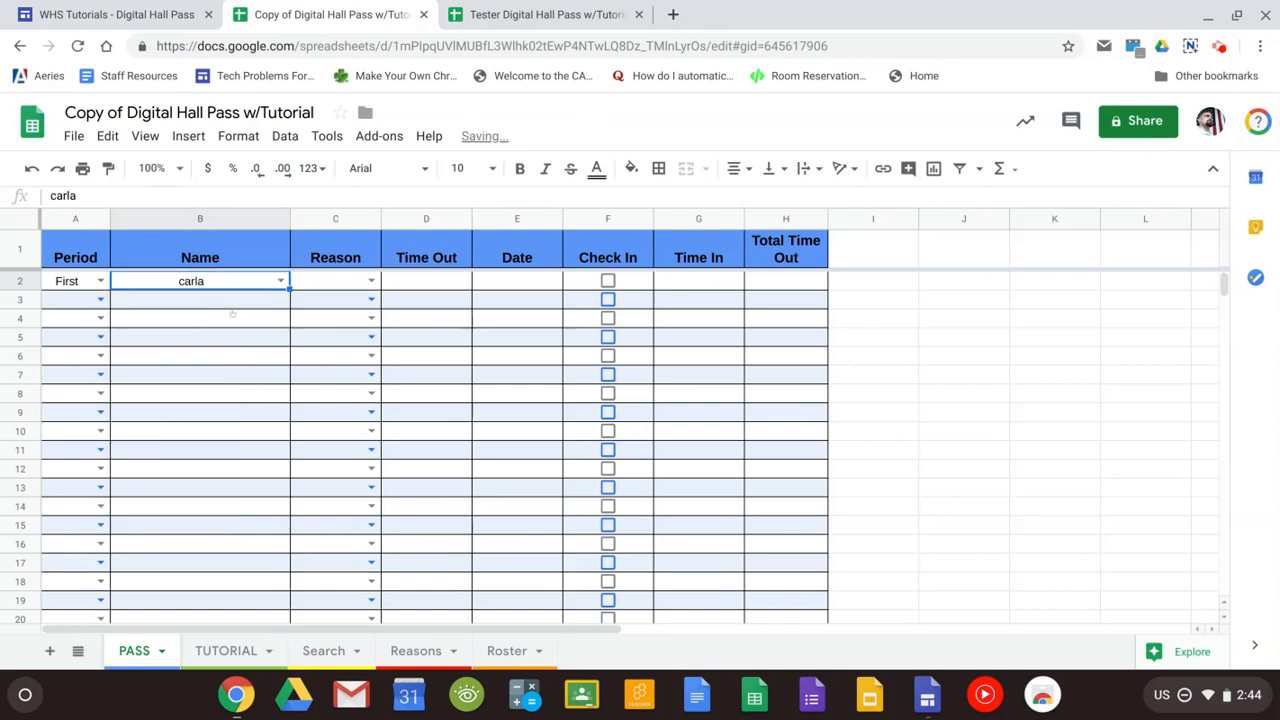
pyautogui.click(370, 280)
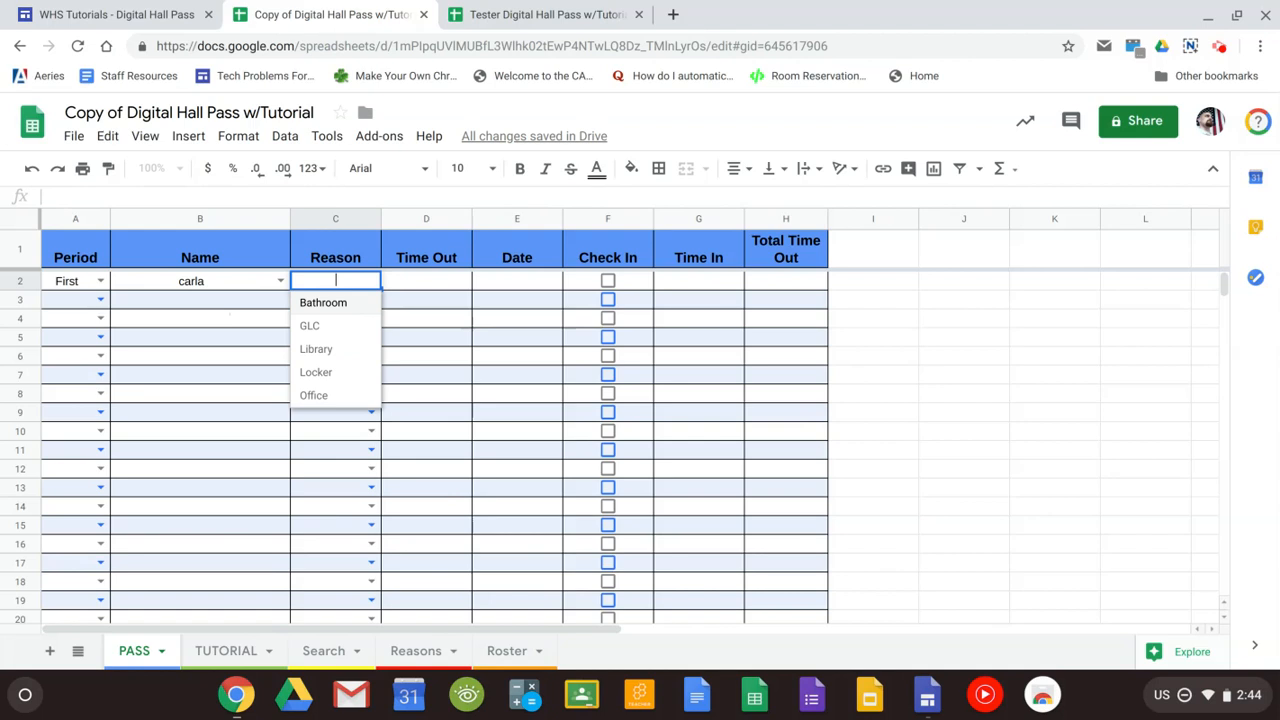
pyautogui.click(324, 302)
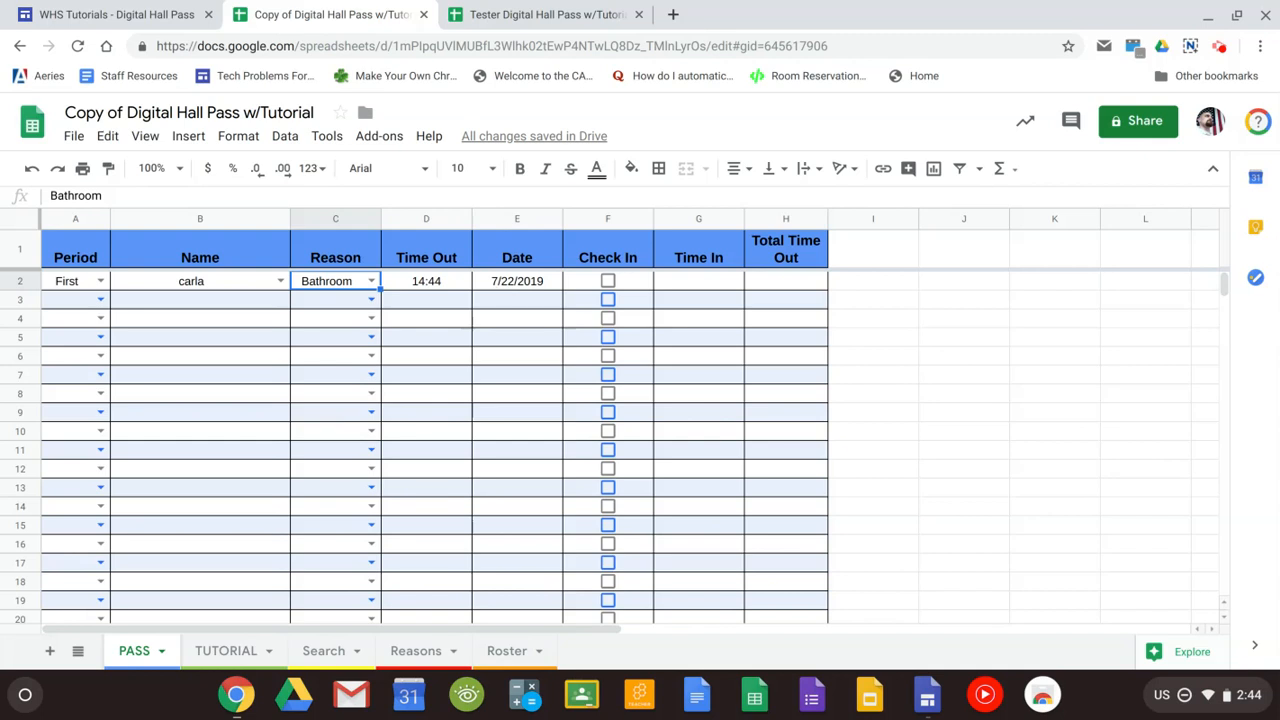
pyautogui.moveTo(620, 294)
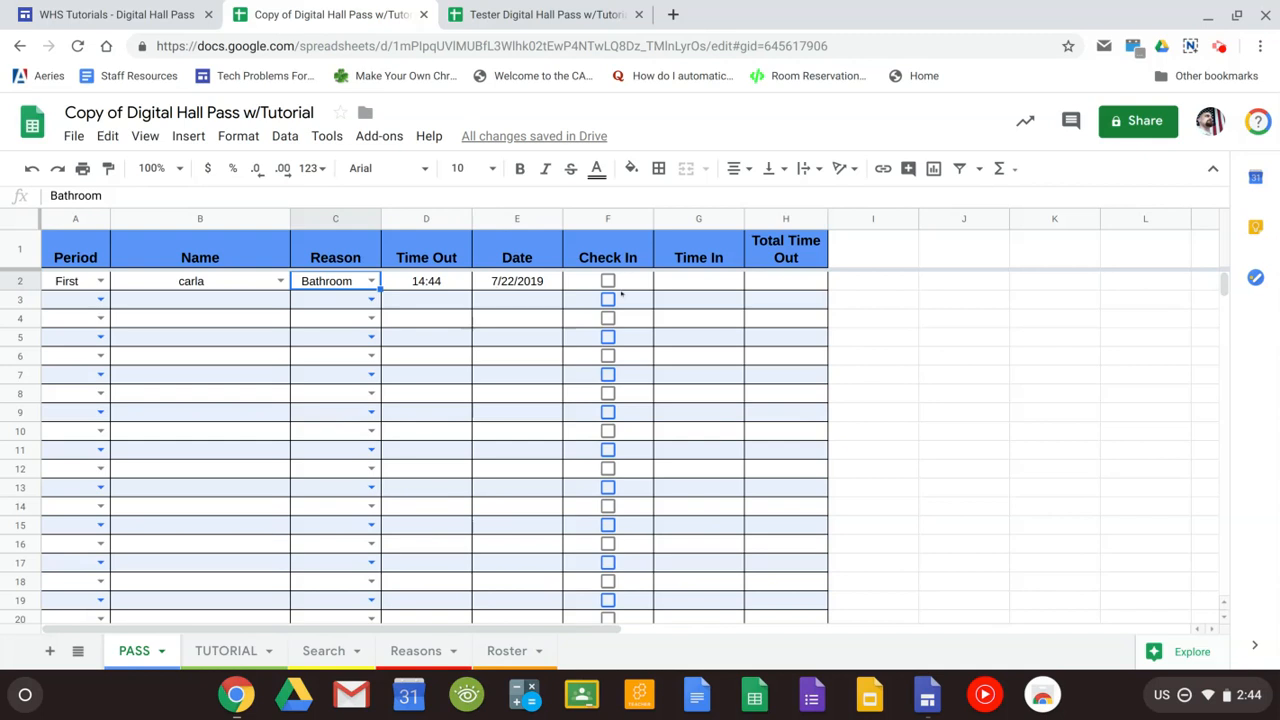
# Step: Tick carla's Check In box so Time In and Total Time Out fill
pyautogui.click(608, 280)
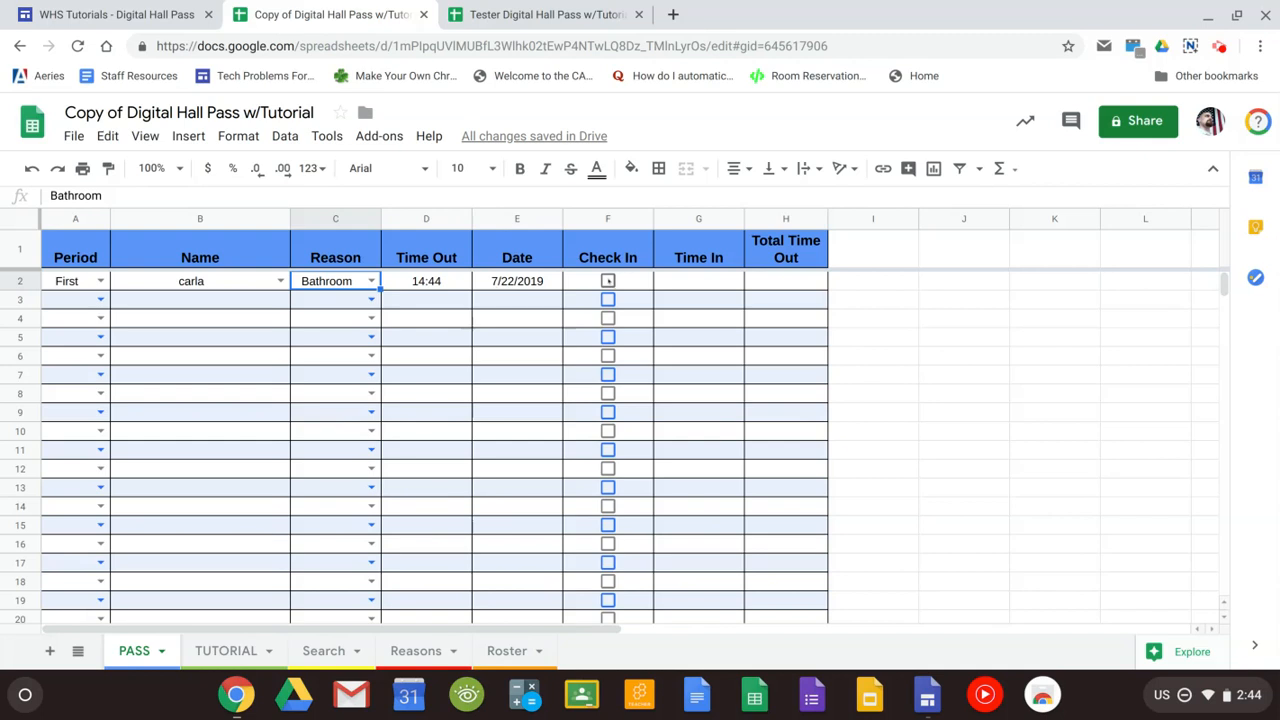
pyautogui.click(608, 280)
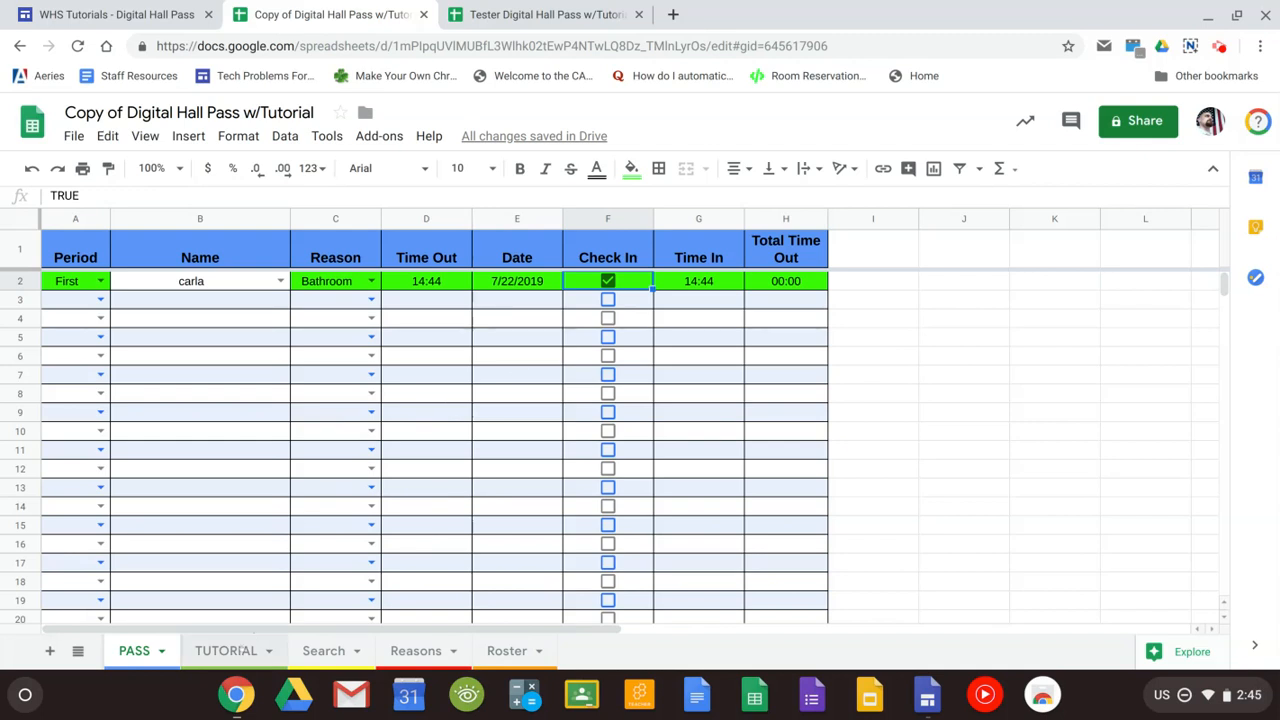
# Step: On the TUTORIAL sheet, enter Second period, joanie and tick Check In
pyautogui.click(226, 652)
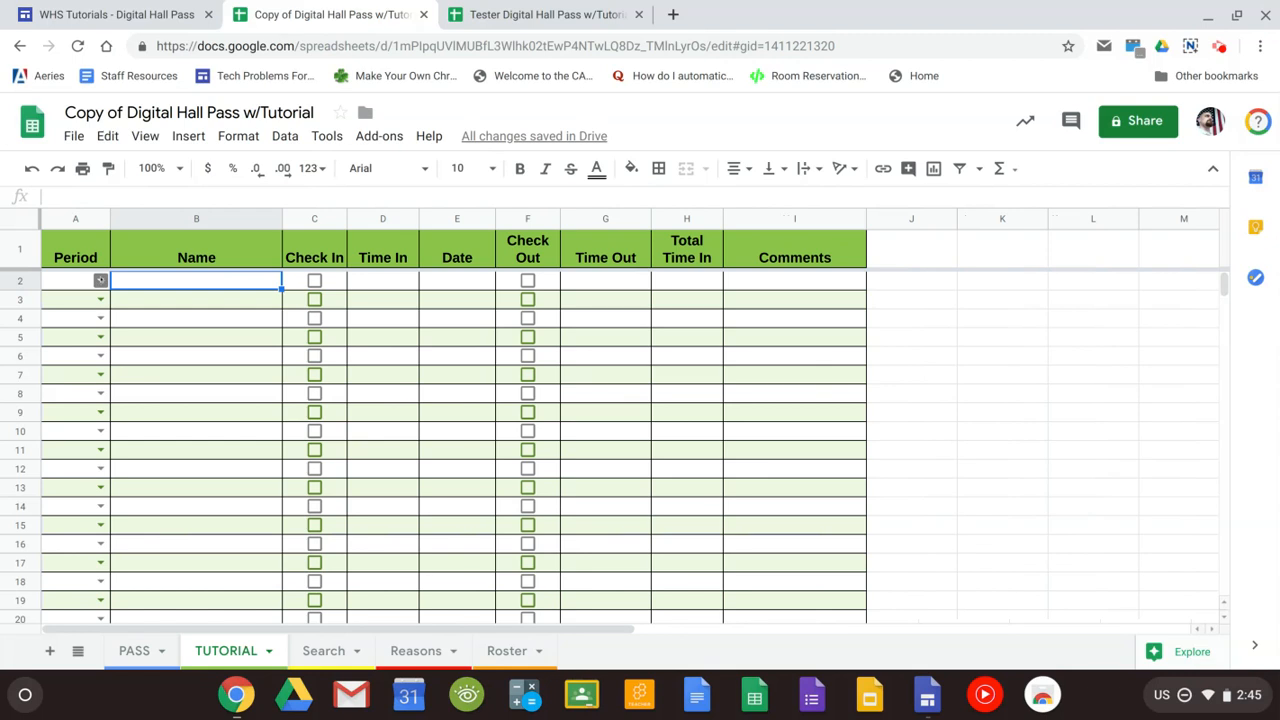
pyautogui.click(100, 280)
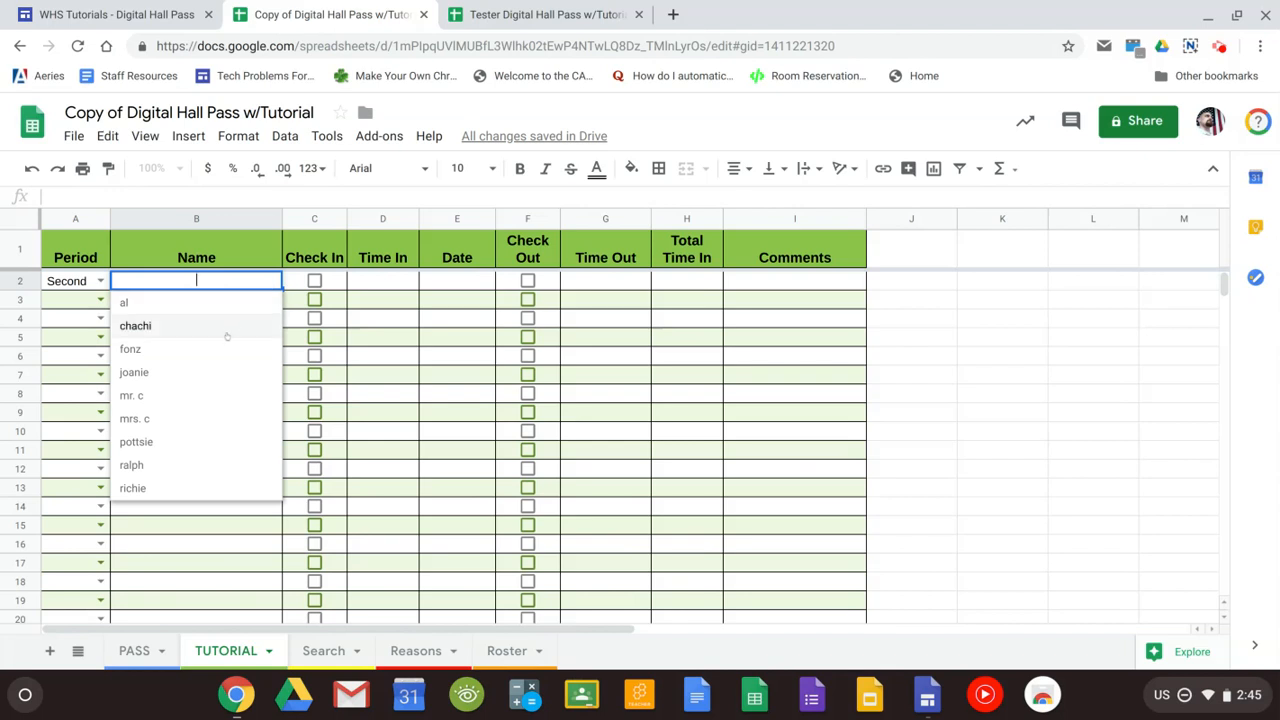
pyautogui.click(132, 372)
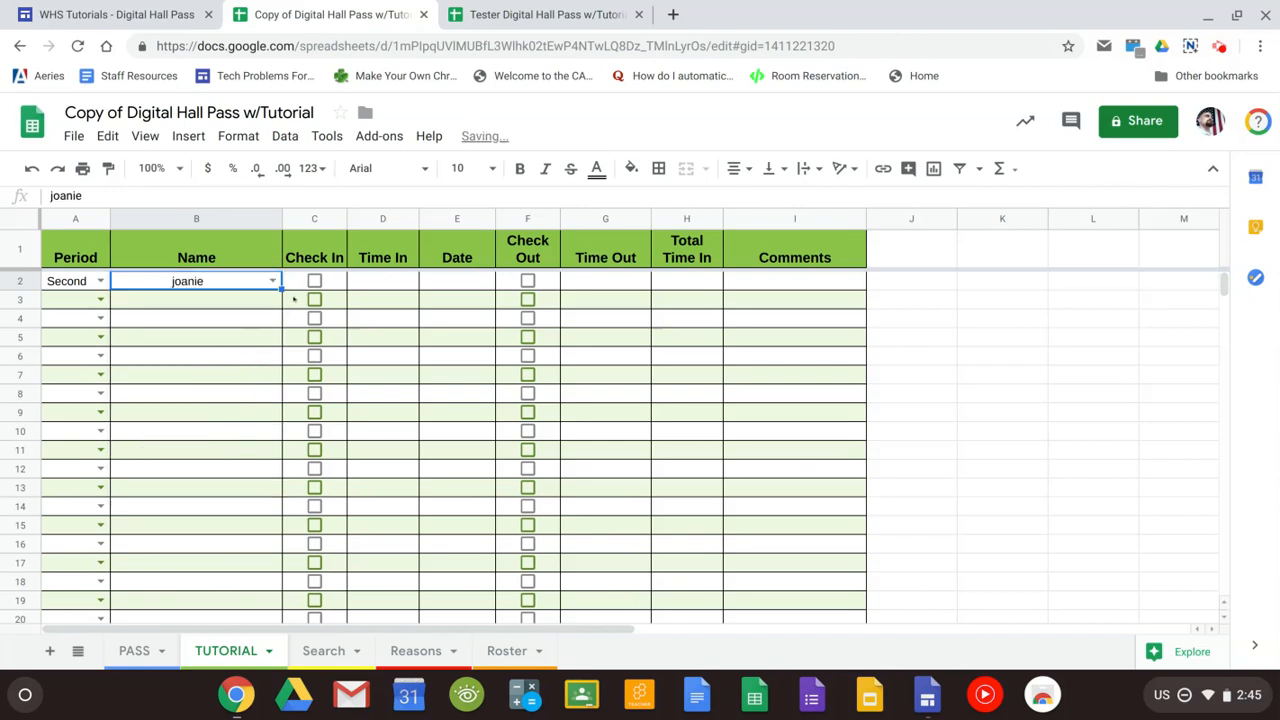
pyautogui.click(314, 280)
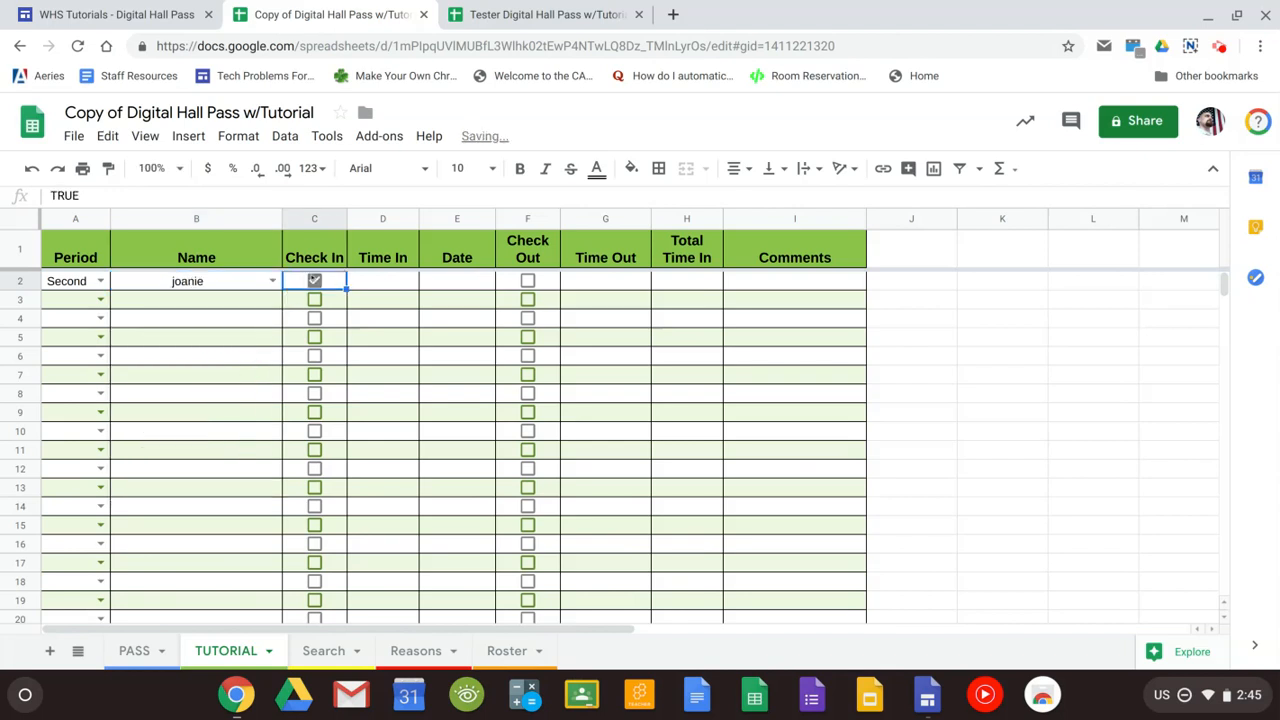
pyautogui.click(314, 280)
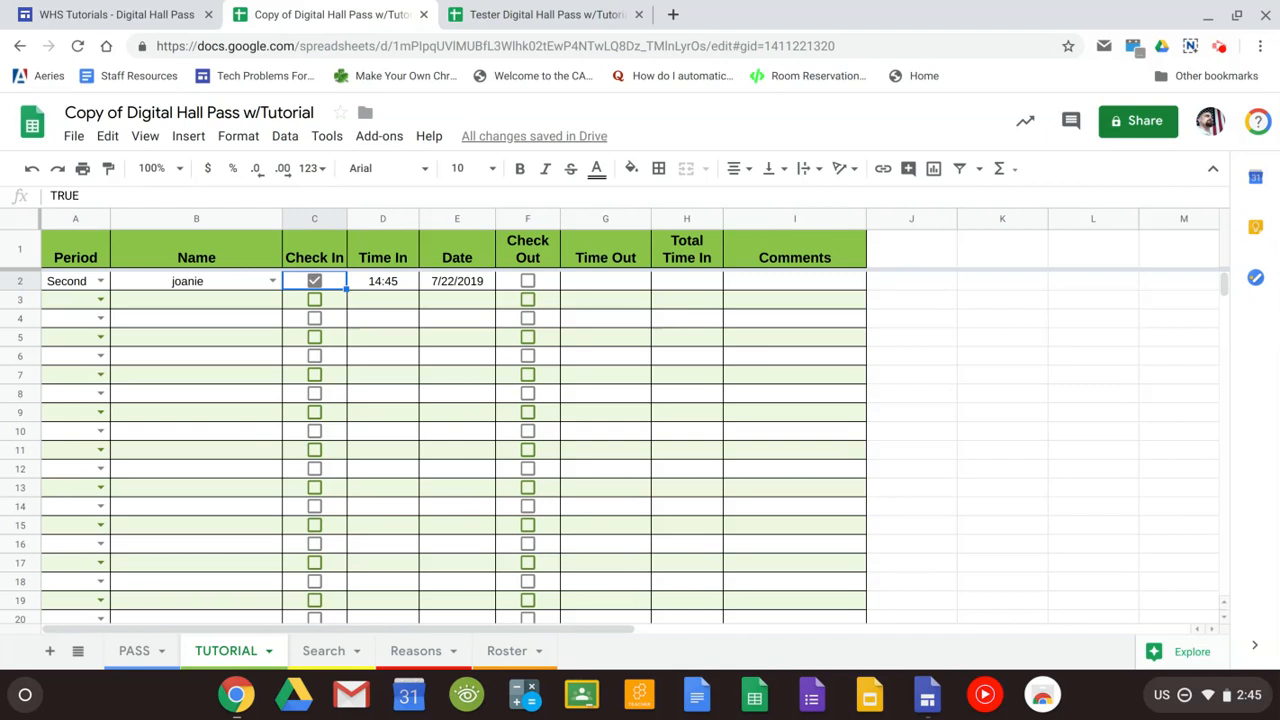
pyautogui.moveTo(816, 280)
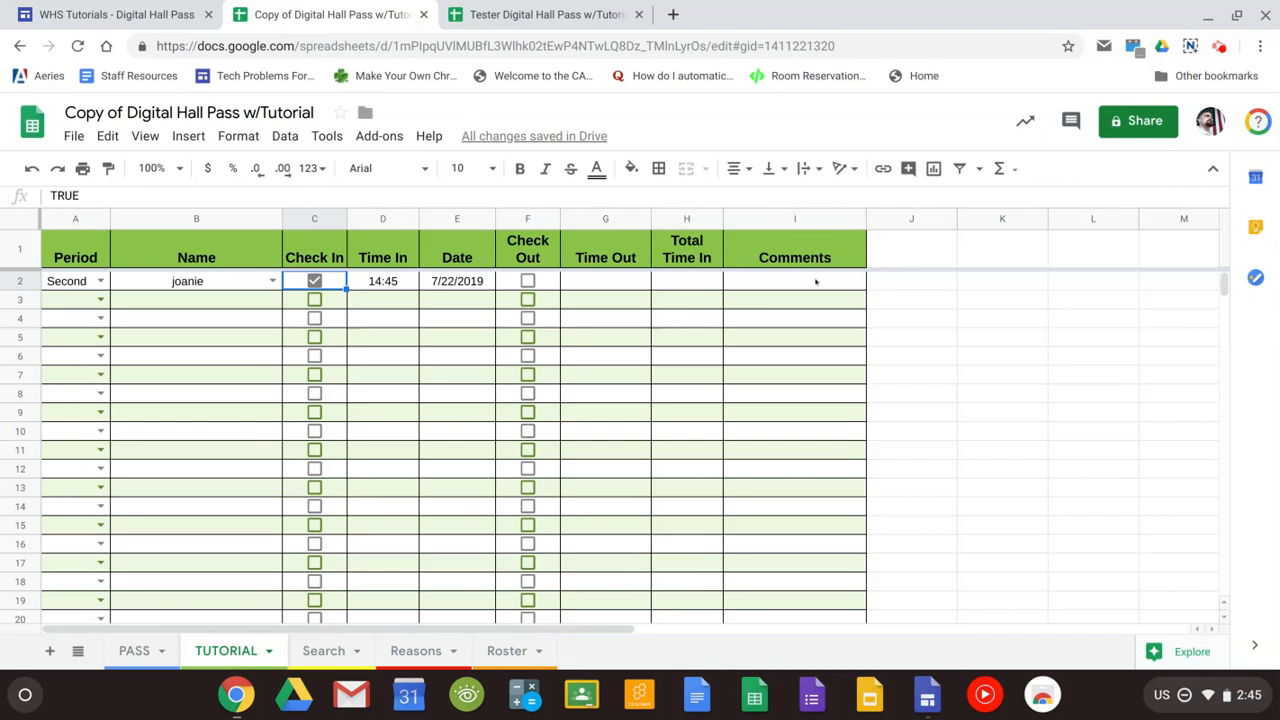
# Step: Tick joanie's Check Out, then move to the Tester copy spreadsheet
pyautogui.click(794, 280)
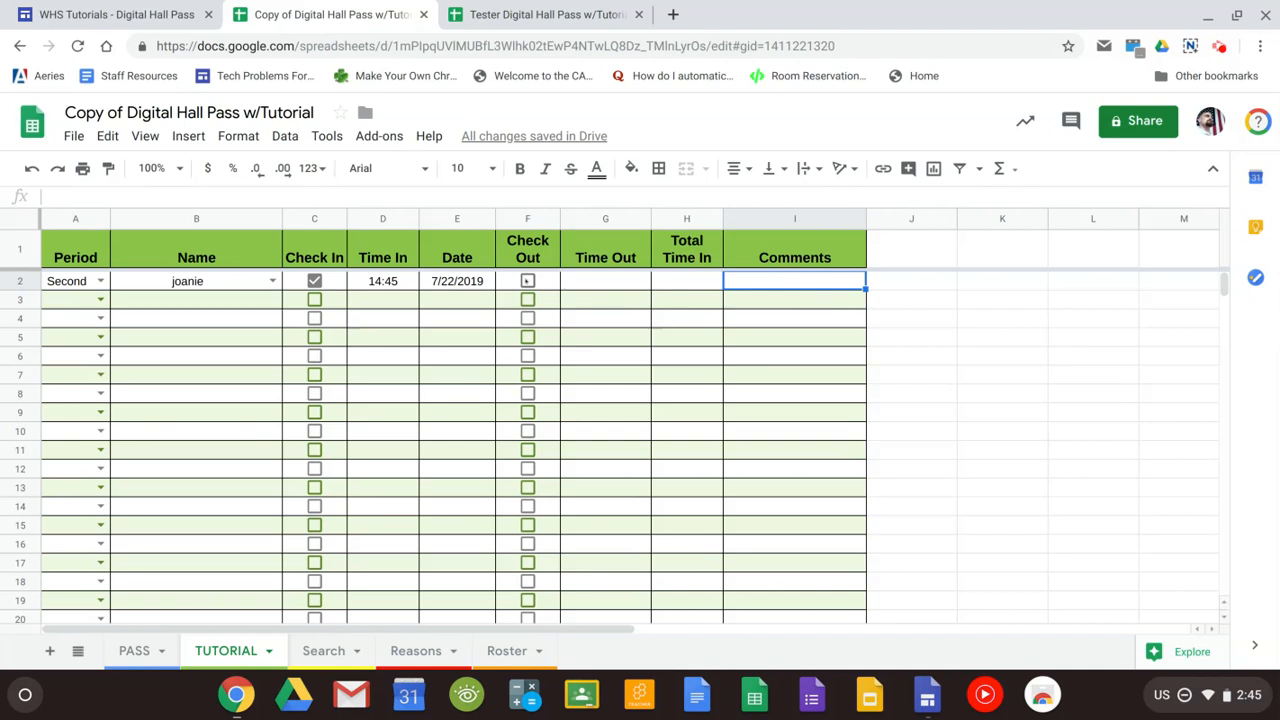
pyautogui.click(528, 280)
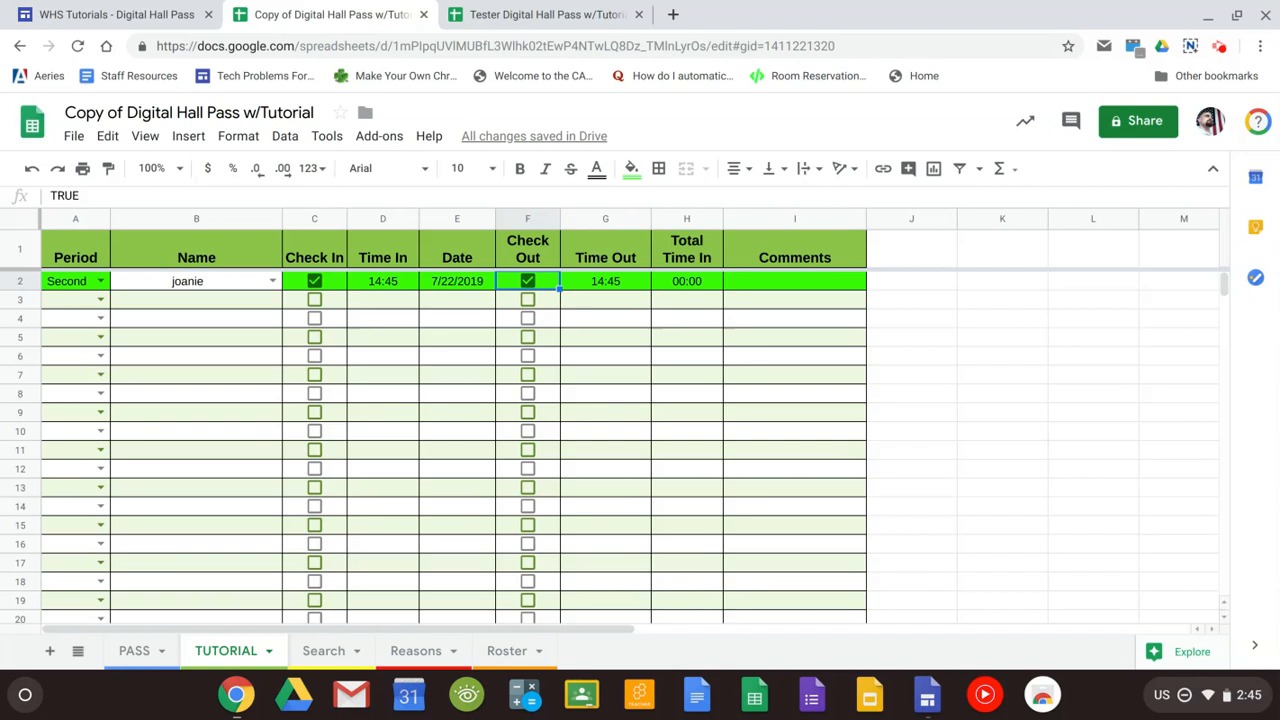
pyautogui.click(544, 14)
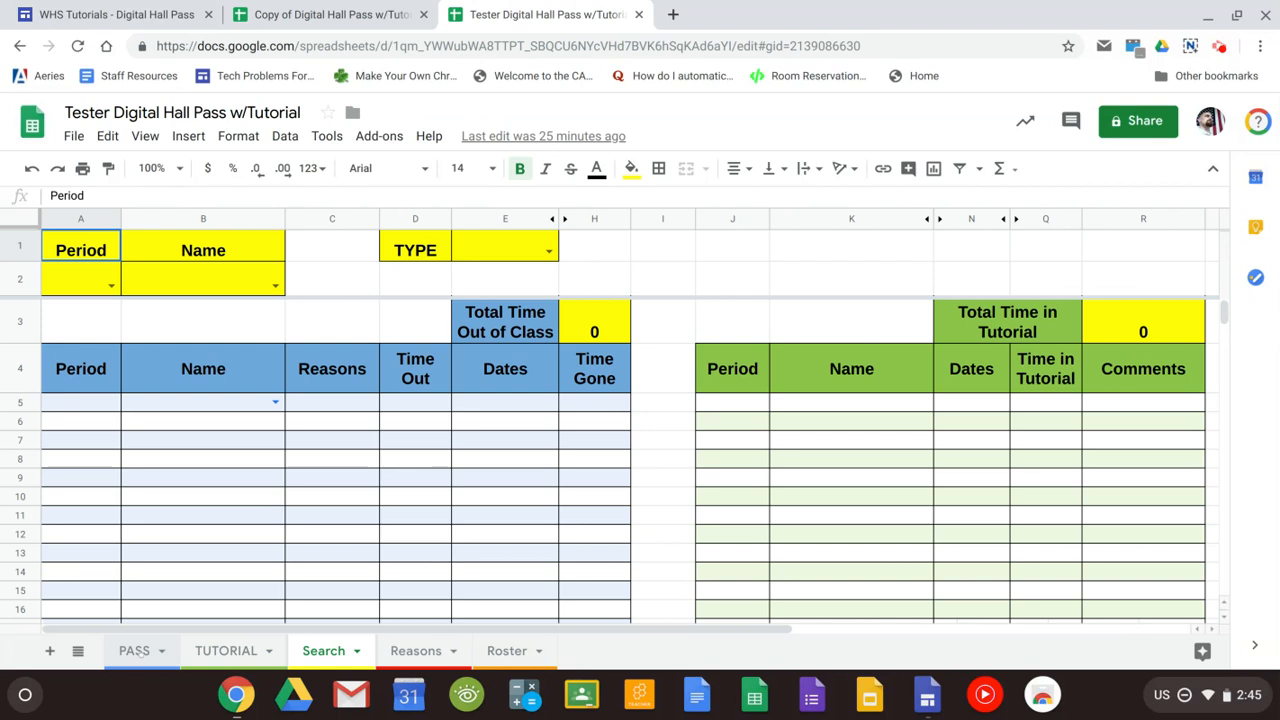
pyautogui.click(132, 652)
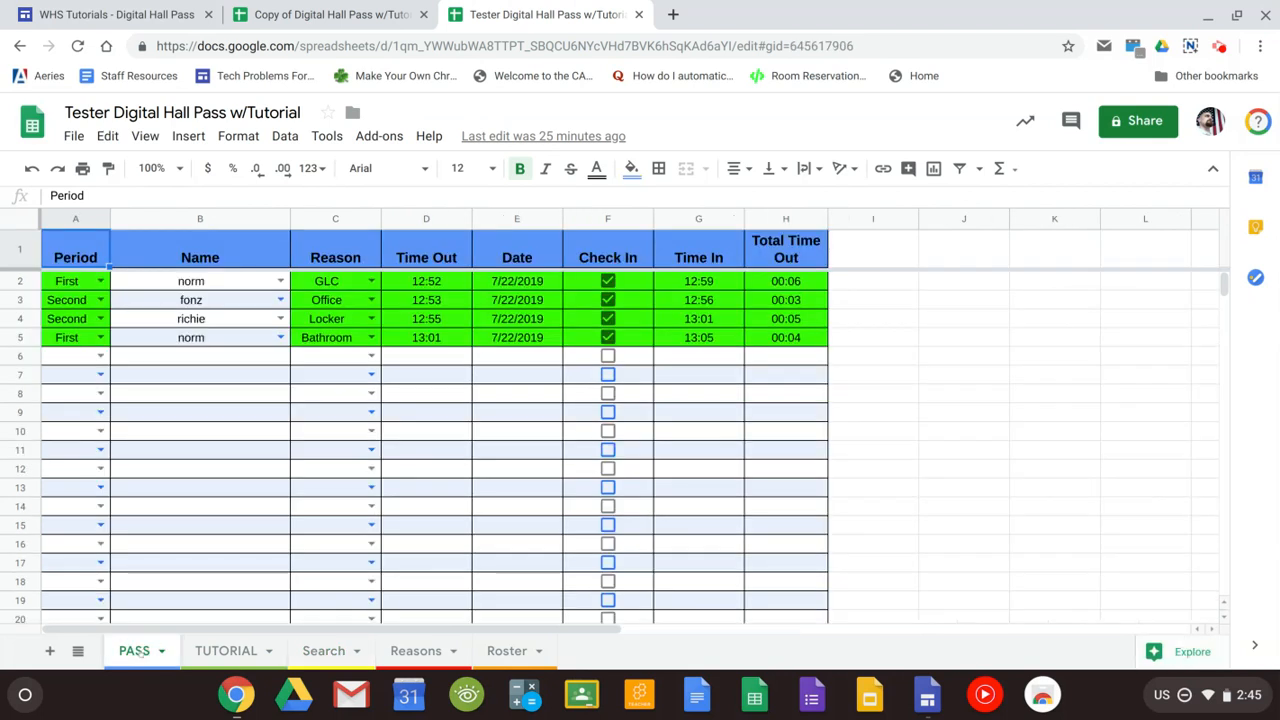
pyautogui.click(226, 650)
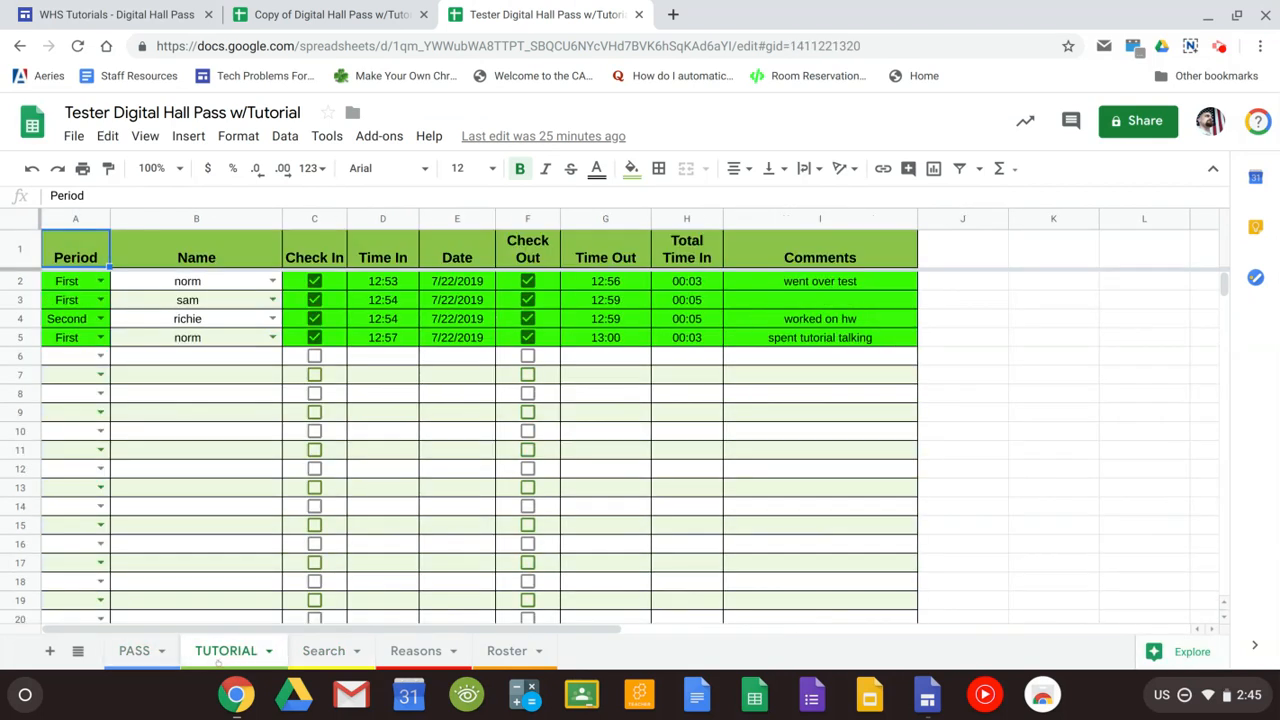
pyautogui.click(324, 652)
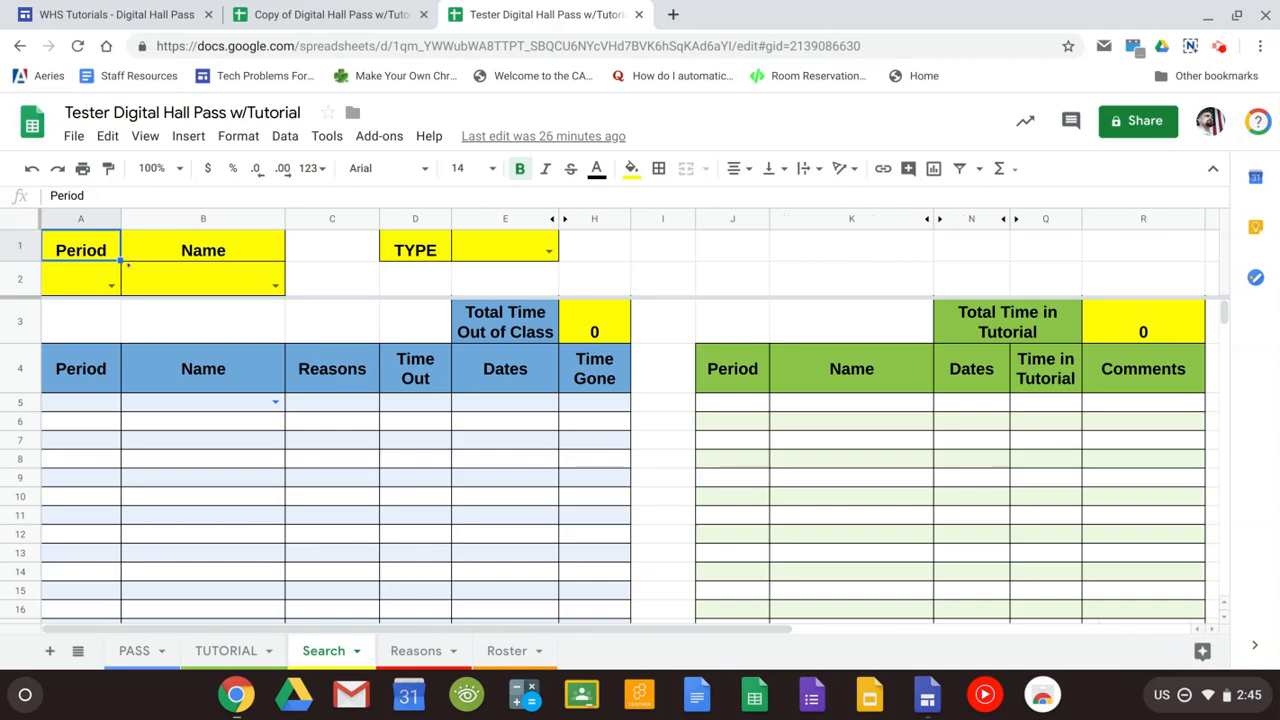
# Step: Filter Search to First period, norm, trying TUTORIAL type then BOTH
pyautogui.click(110, 286)
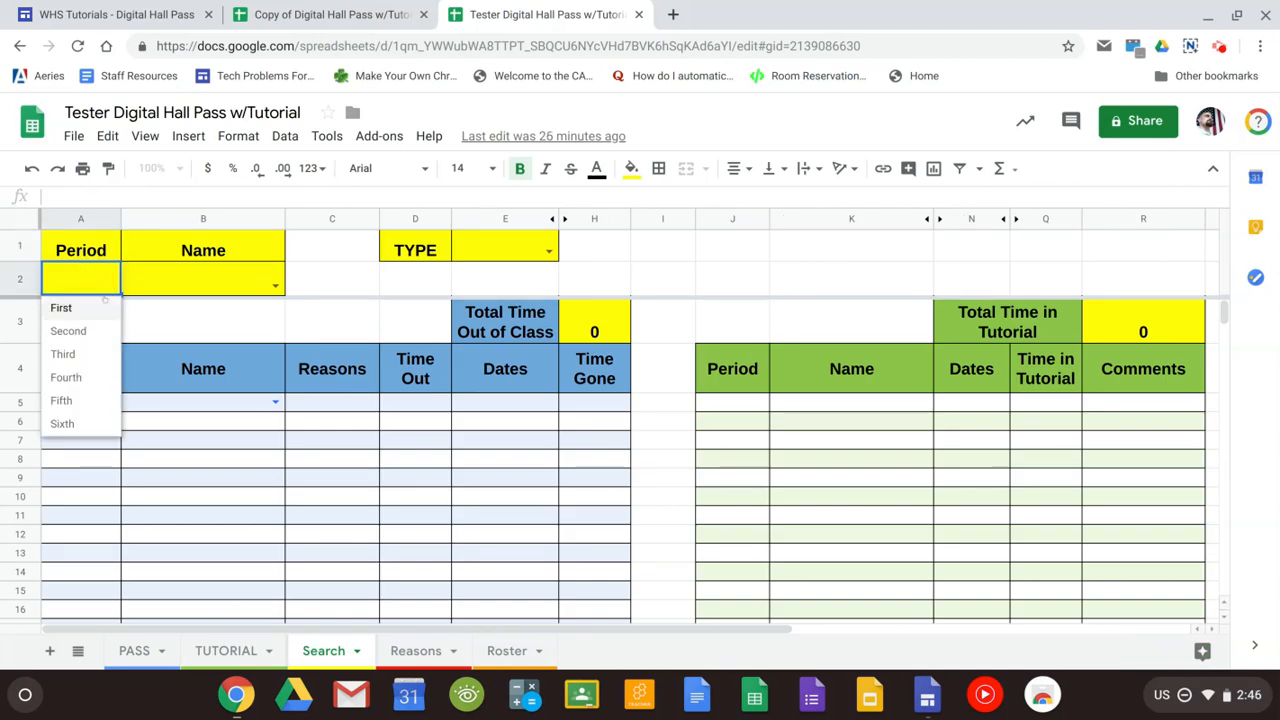
pyautogui.click(60, 308)
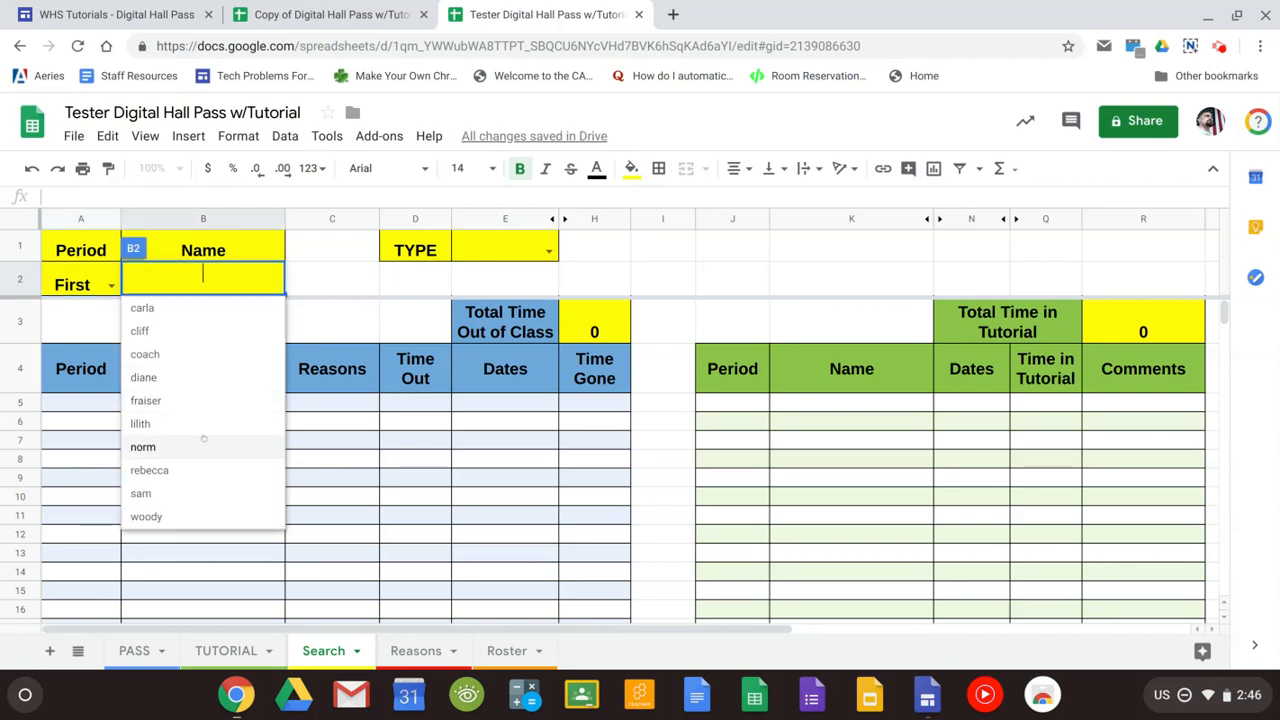
pyautogui.click(144, 448)
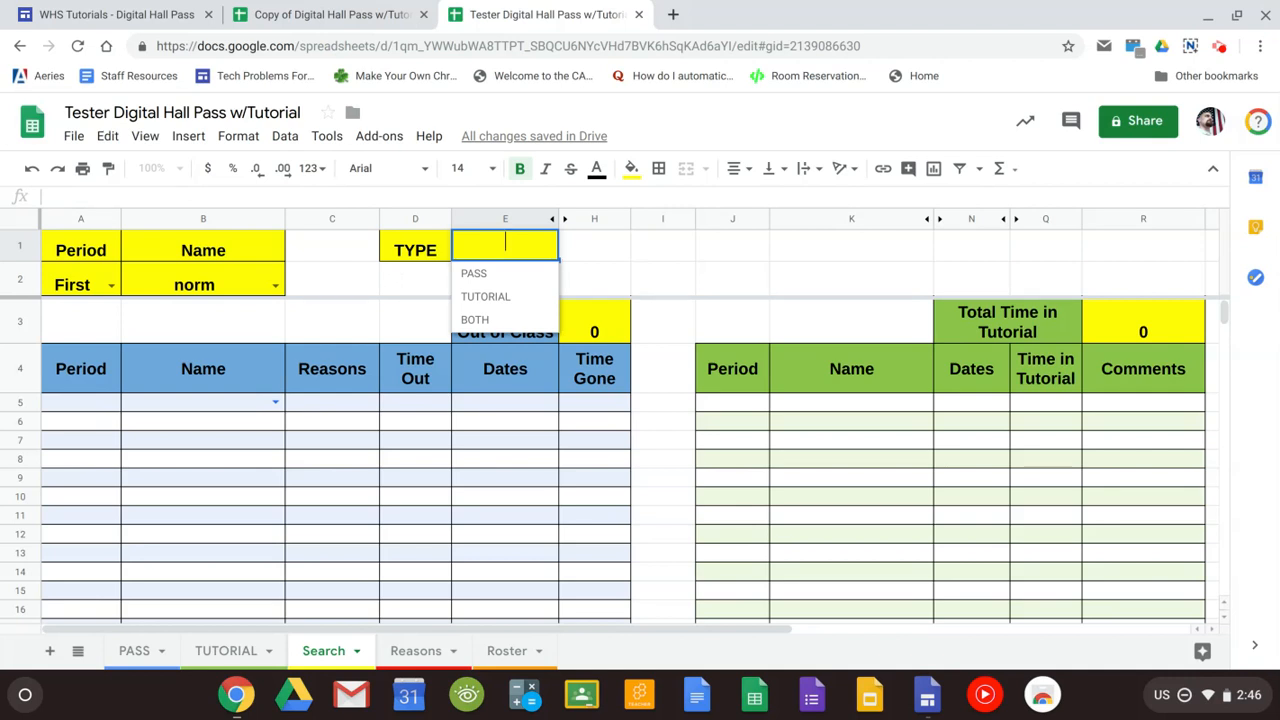
pyautogui.click(472, 272)
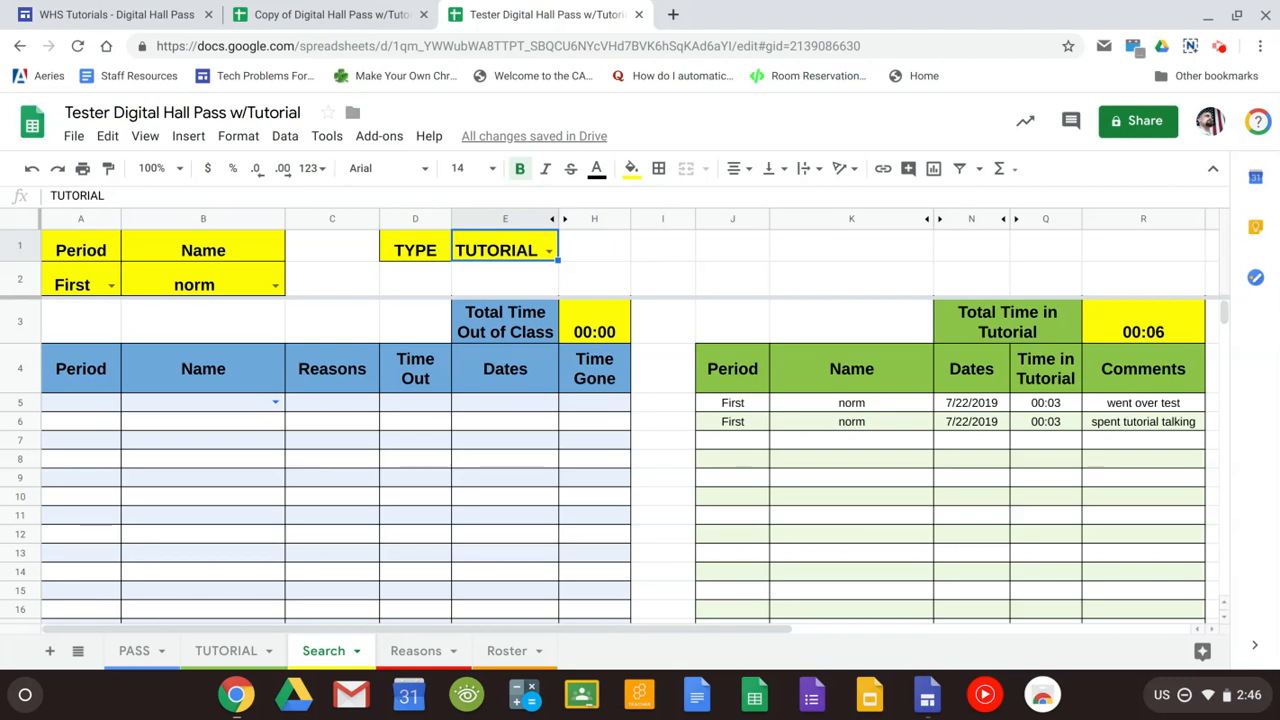
pyautogui.moveTo(682, 252)
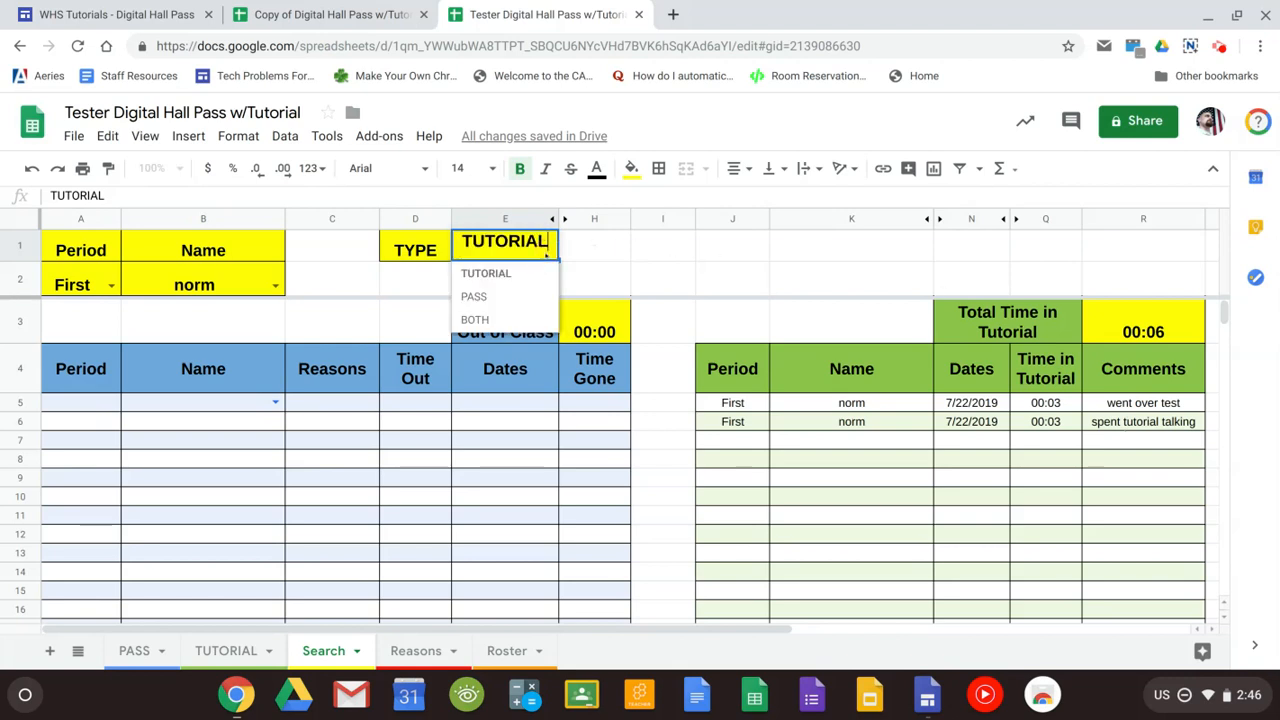
pyautogui.click(474, 320)
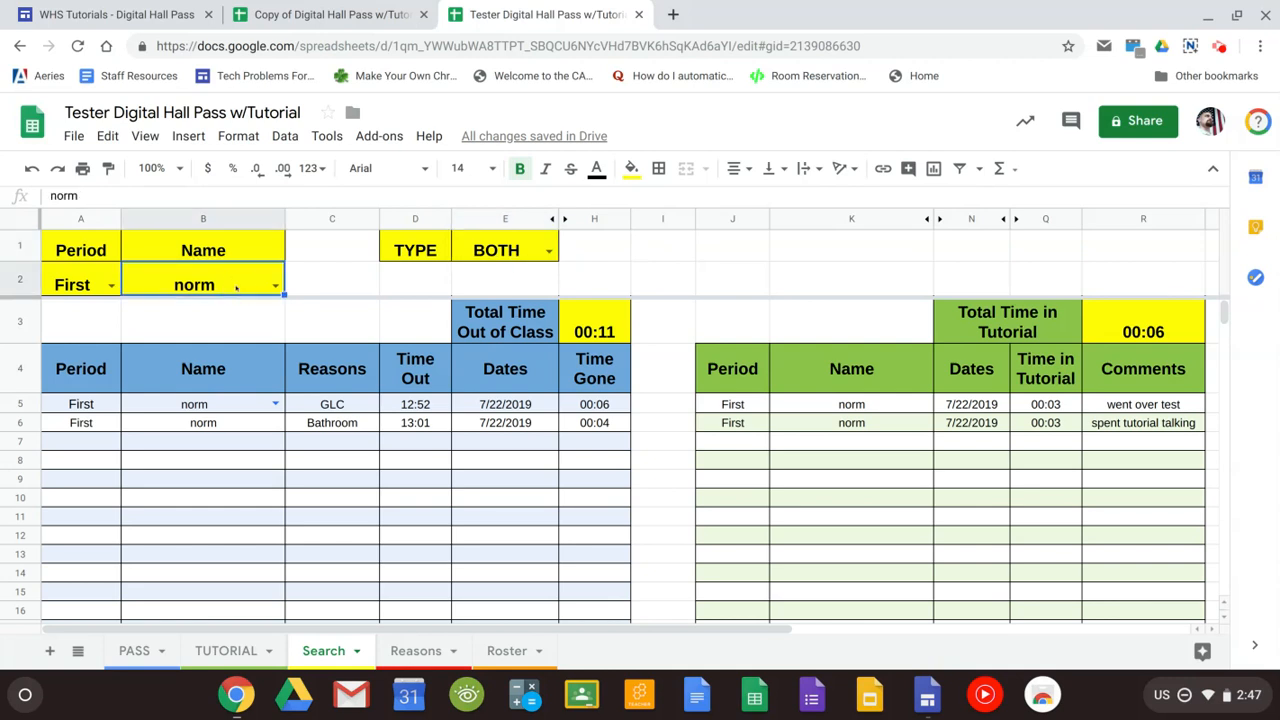
# Step: Change the Search name to sam to list his tutorial session
pyautogui.click(274, 284)
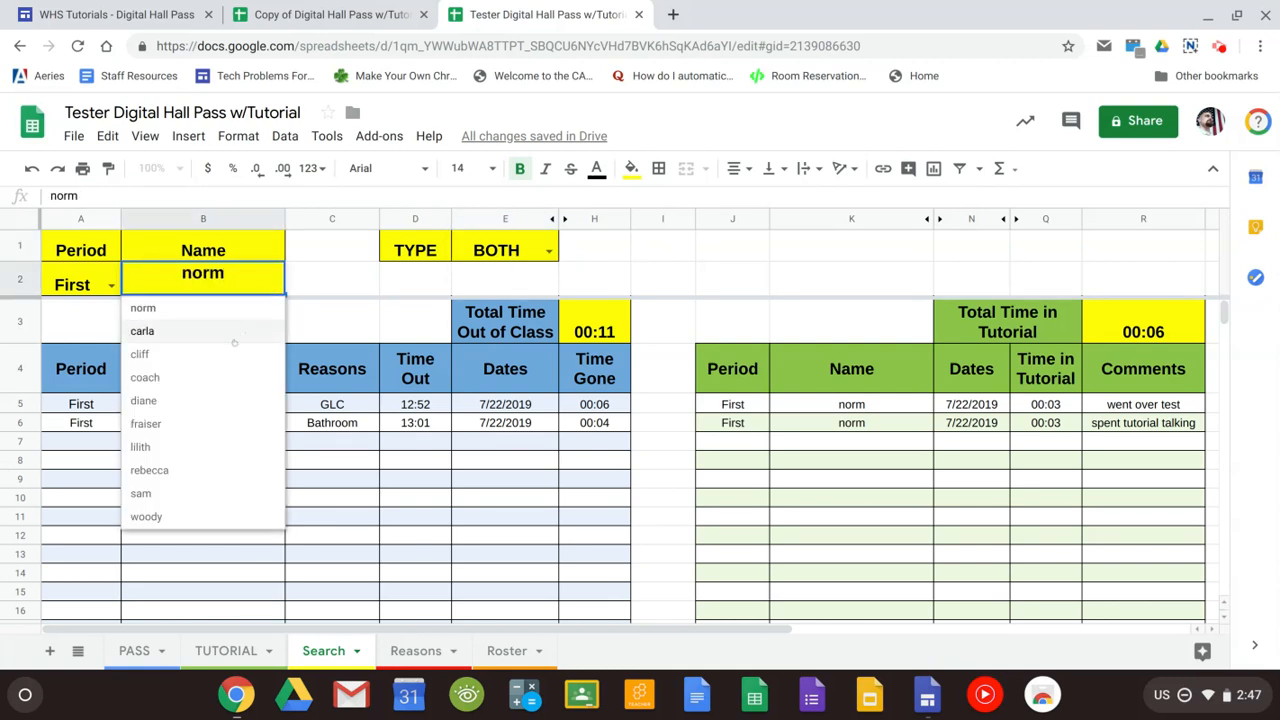
pyautogui.click(140, 492)
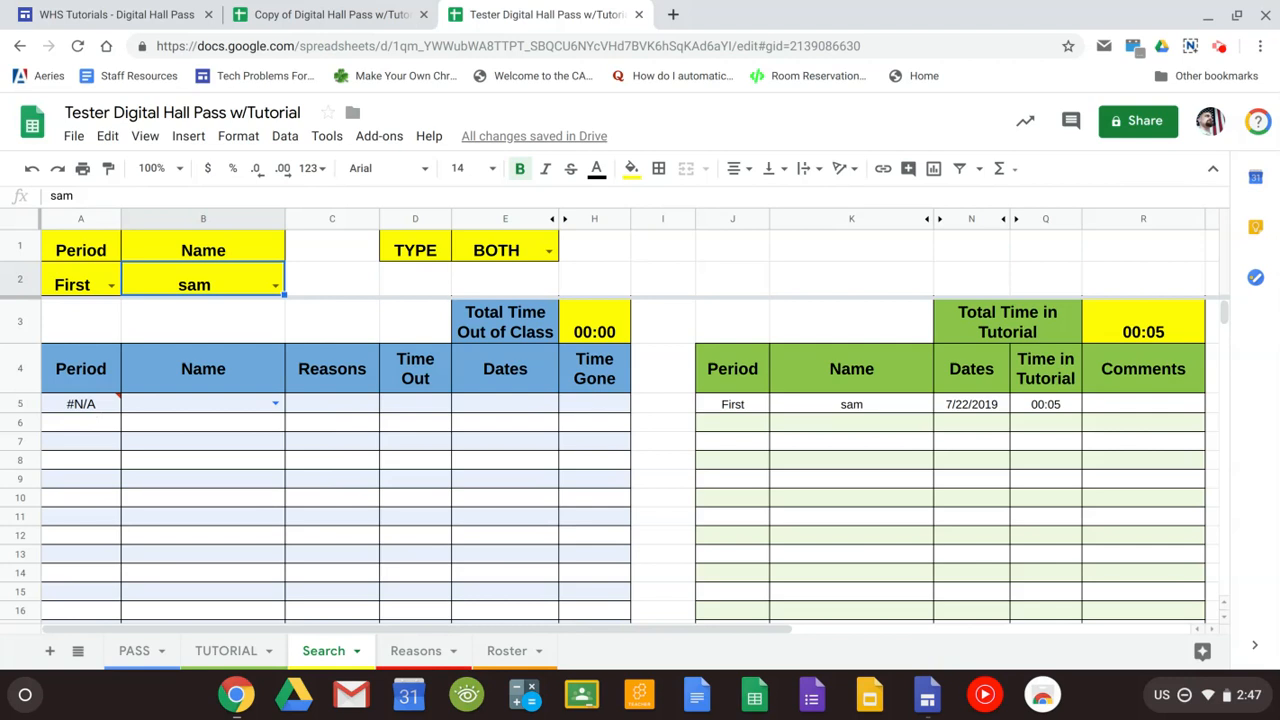
pyautogui.moveTo(1216, 76)
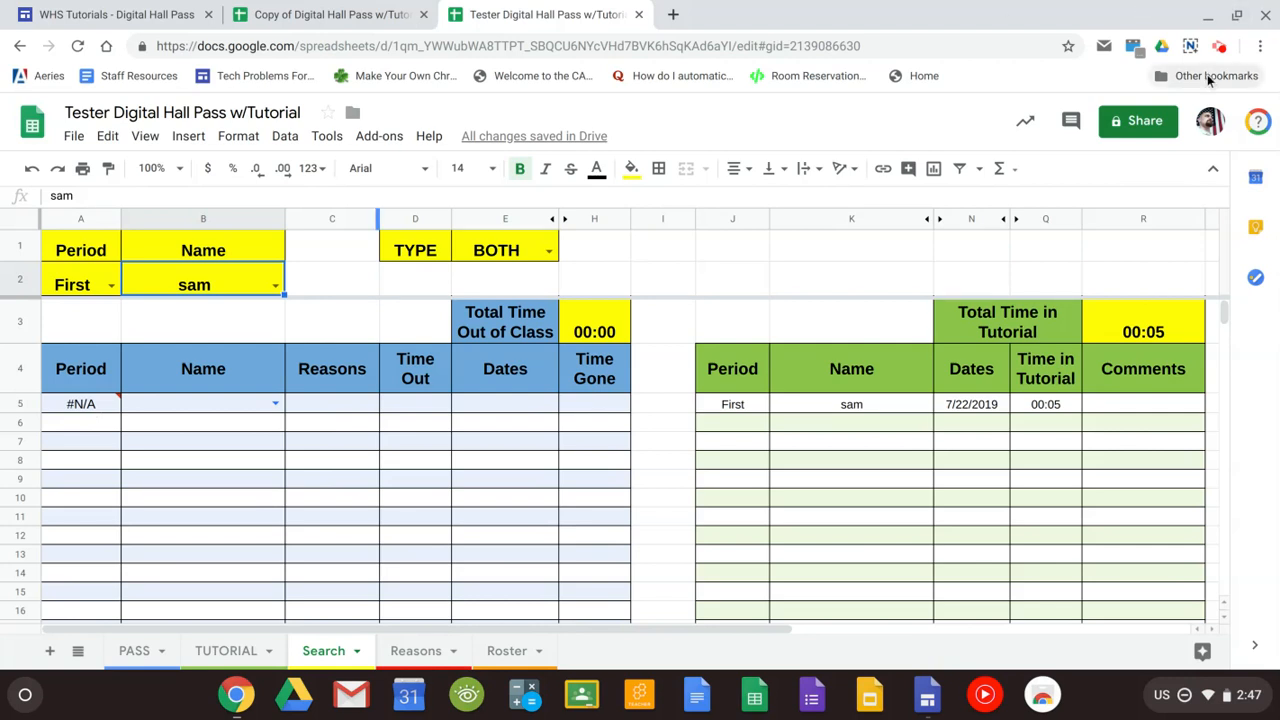